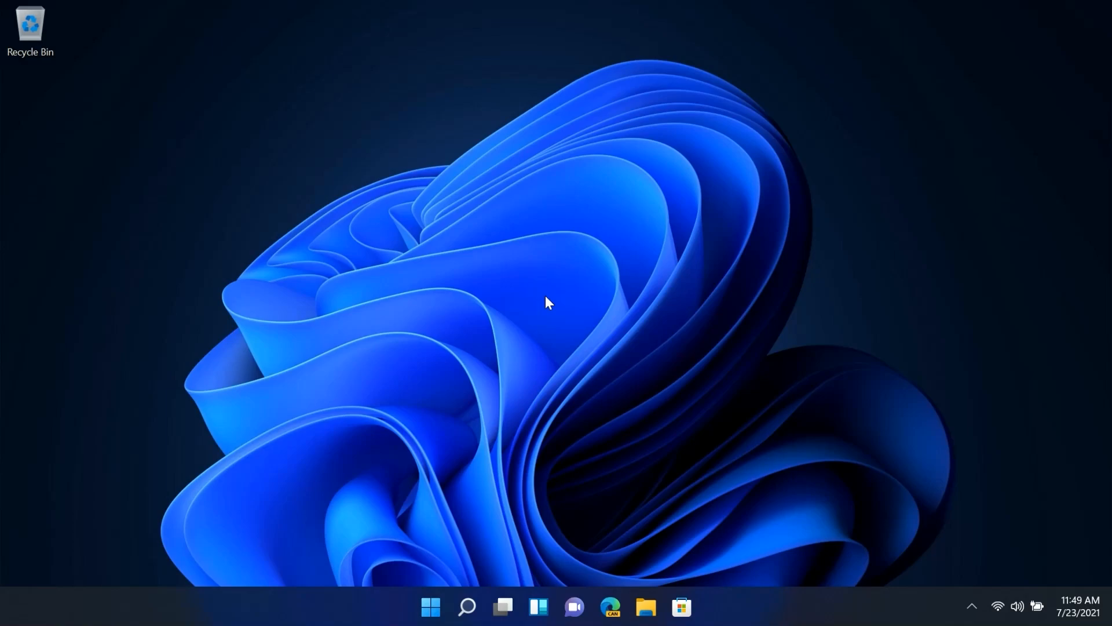
mouse_move(1000, 67)
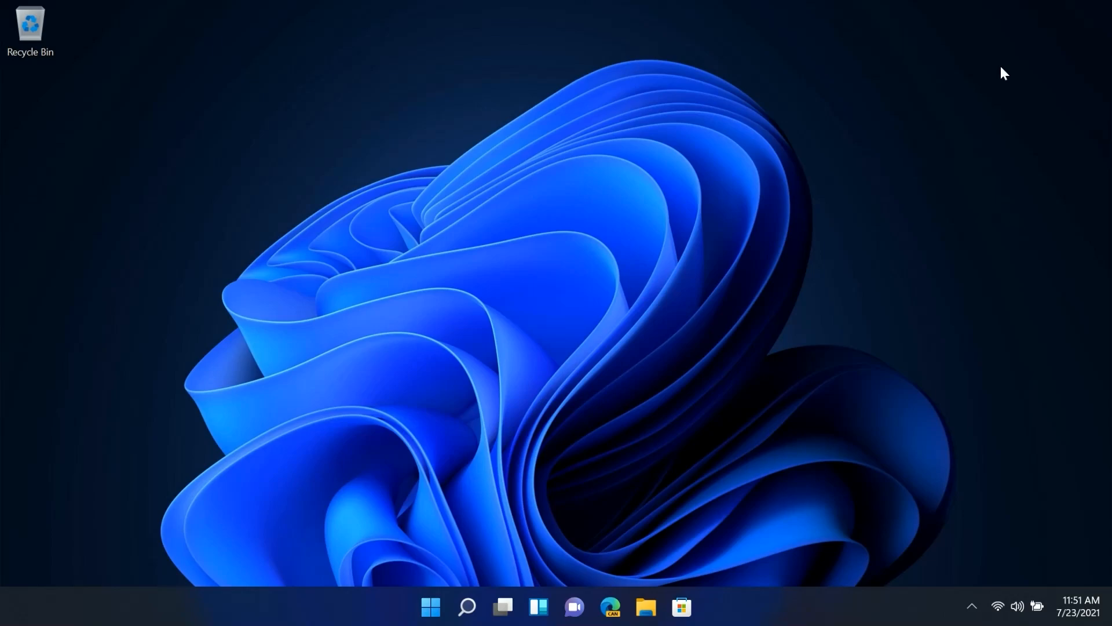
mouse_move(966, 414)
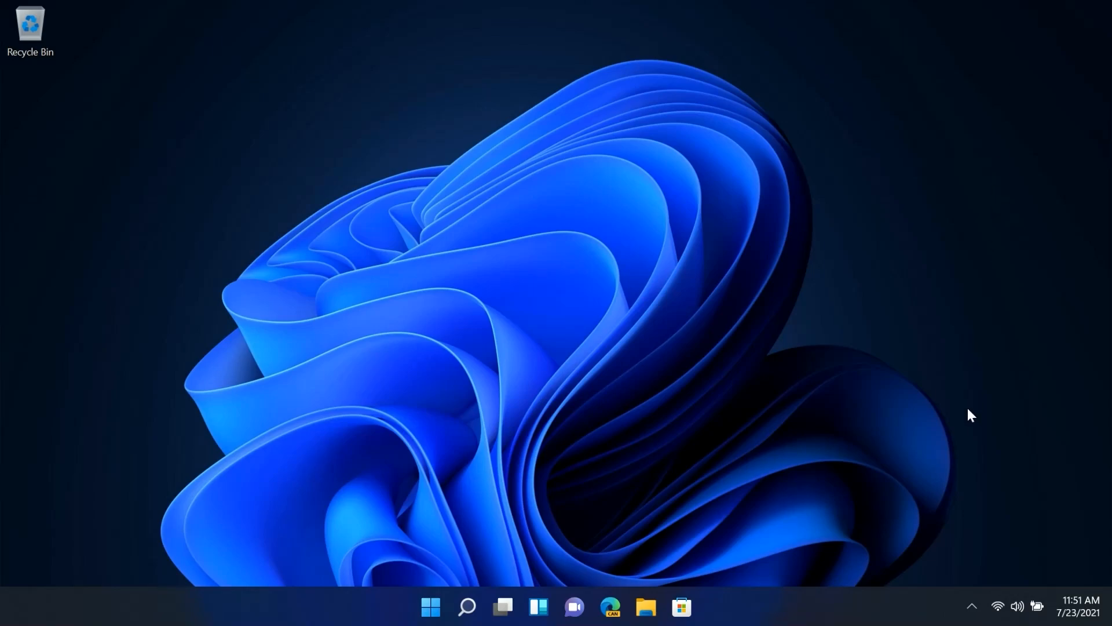
Peek at the hidden tray icons and desktop menu, then clear all notifications from the clock panel
left_click(971, 606)
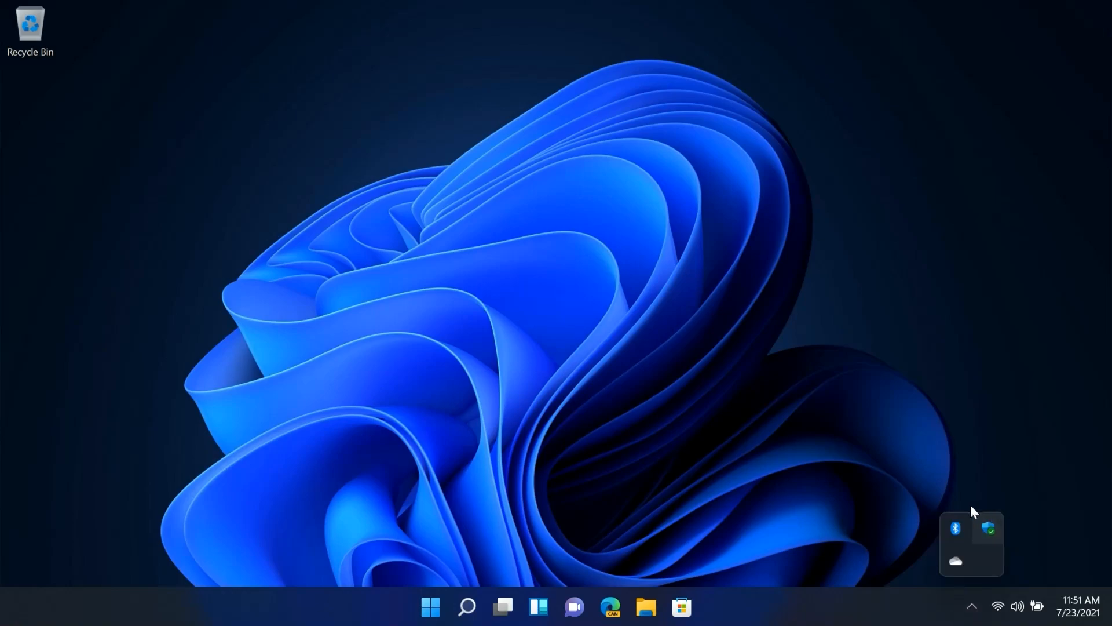
mouse_move(1008, 580)
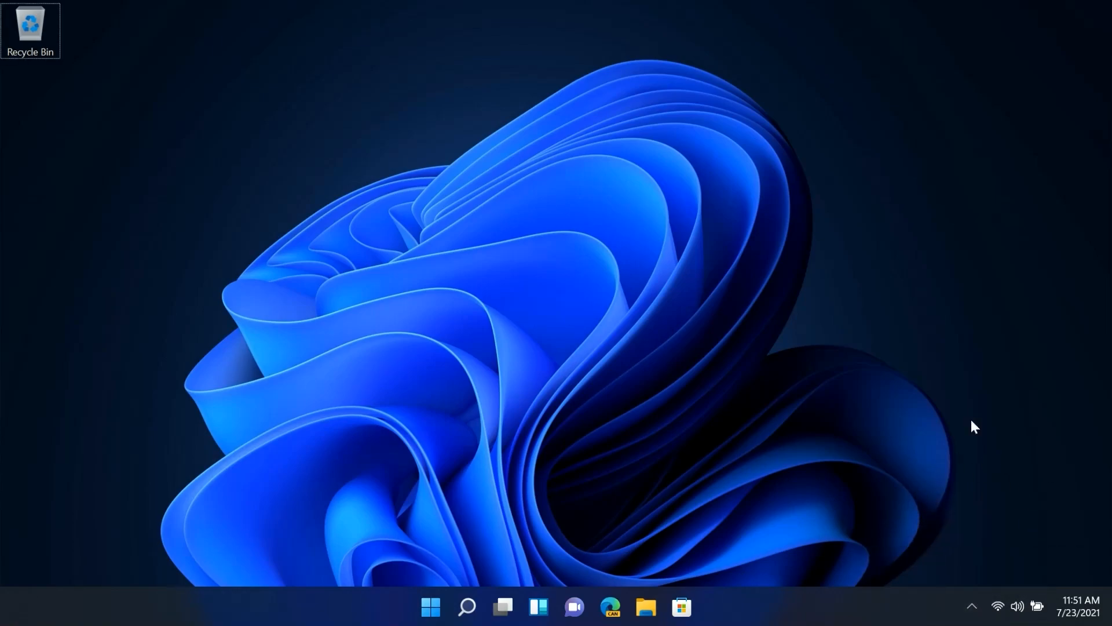
right_click(648, 607)
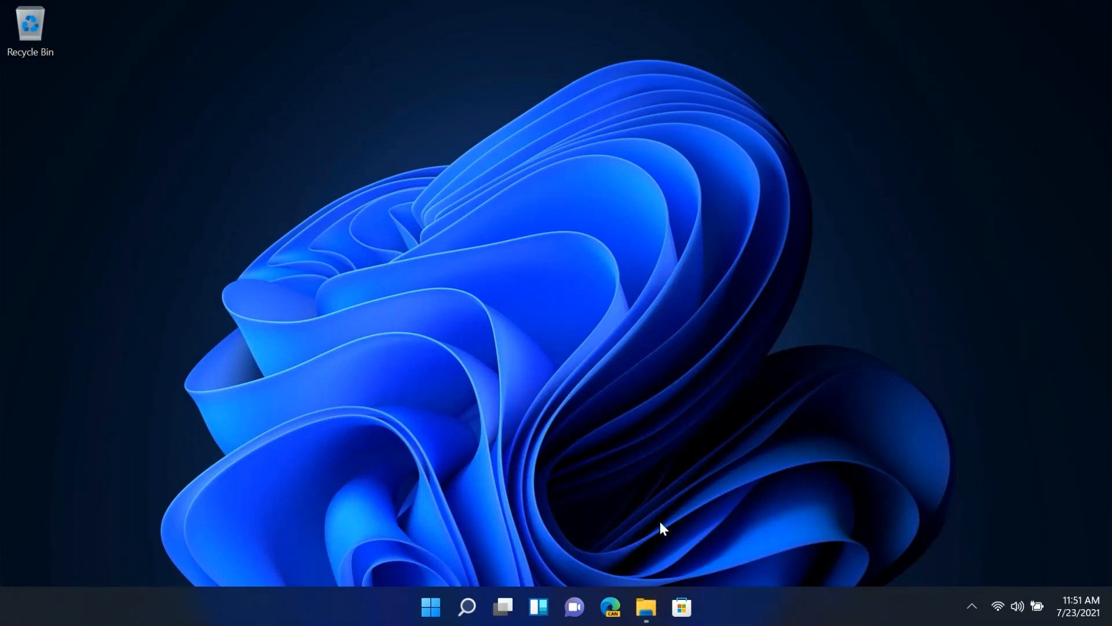
mouse_move(648, 623)
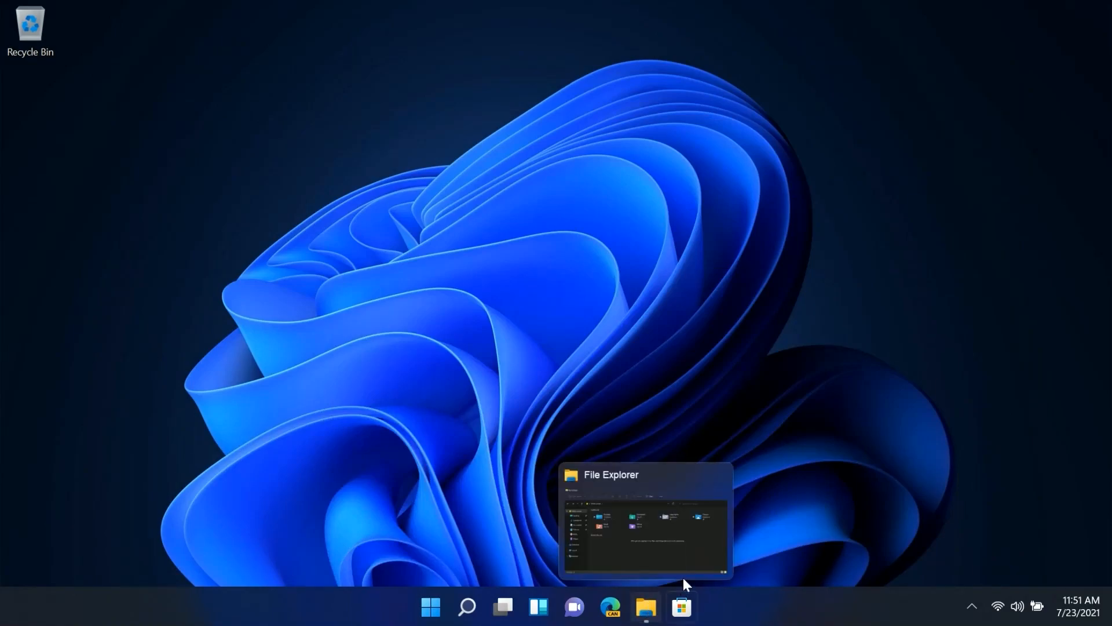
mouse_move(619, 426)
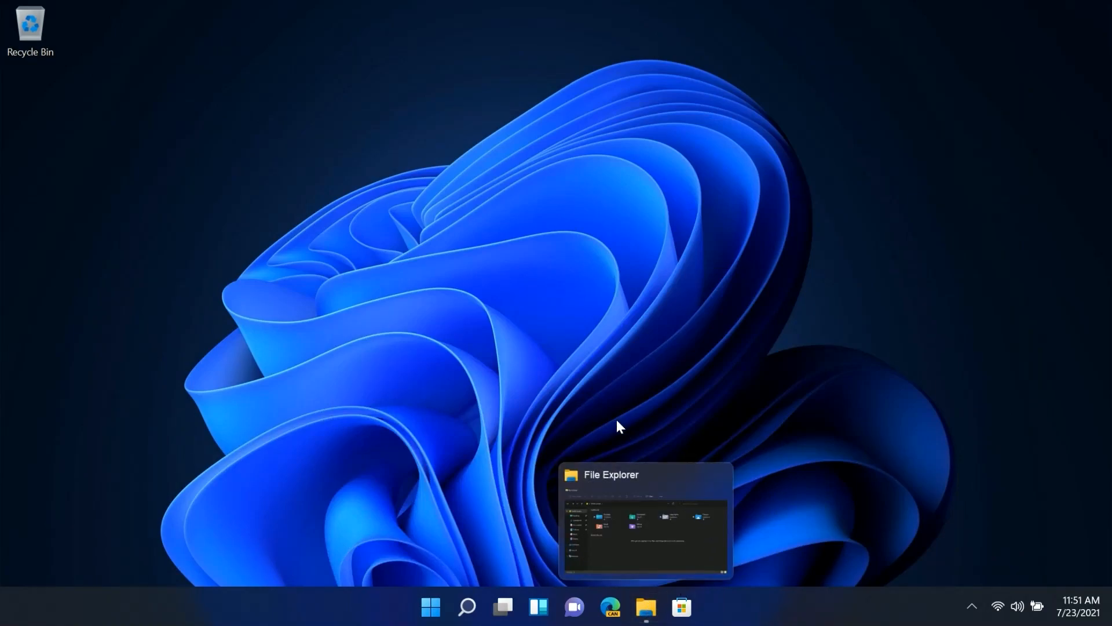
mouse_move(647, 332)
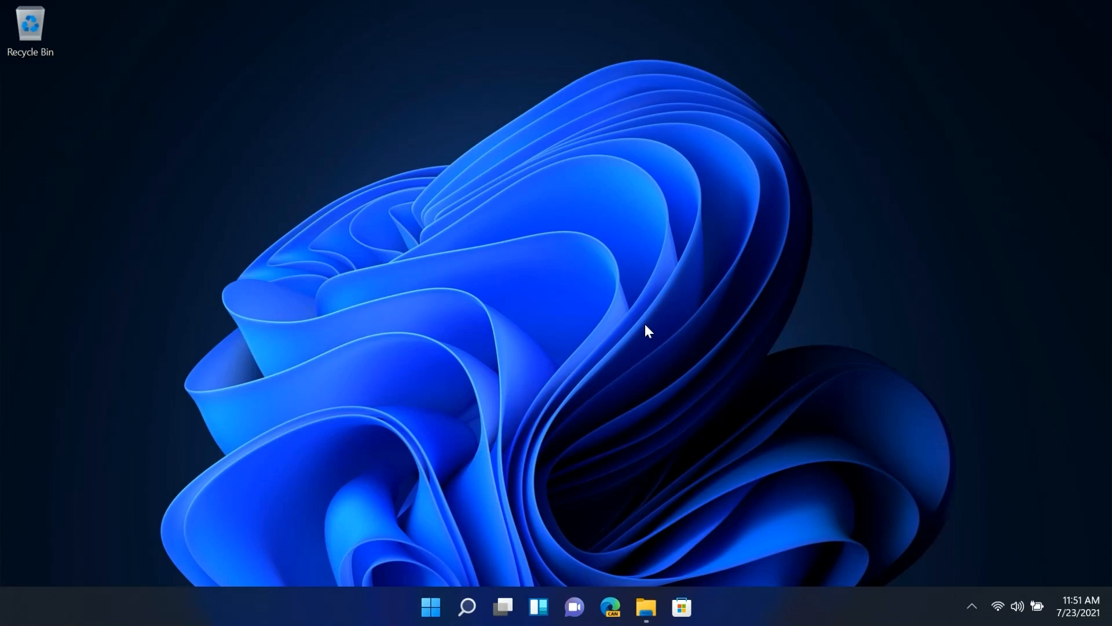
mouse_move(914, 513)
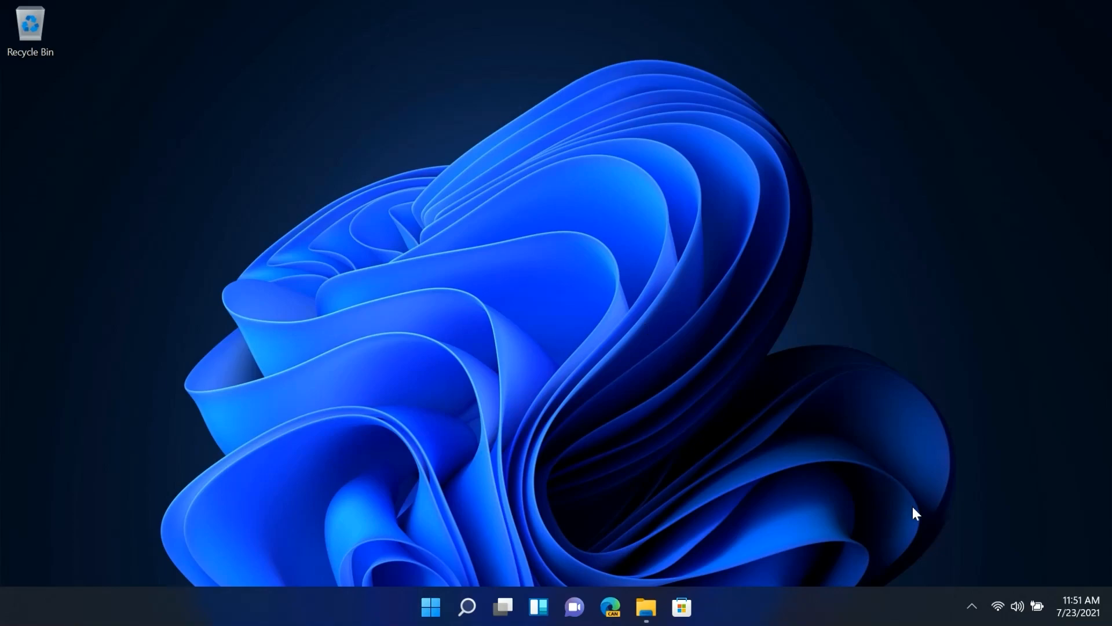
left_click(1078, 615)
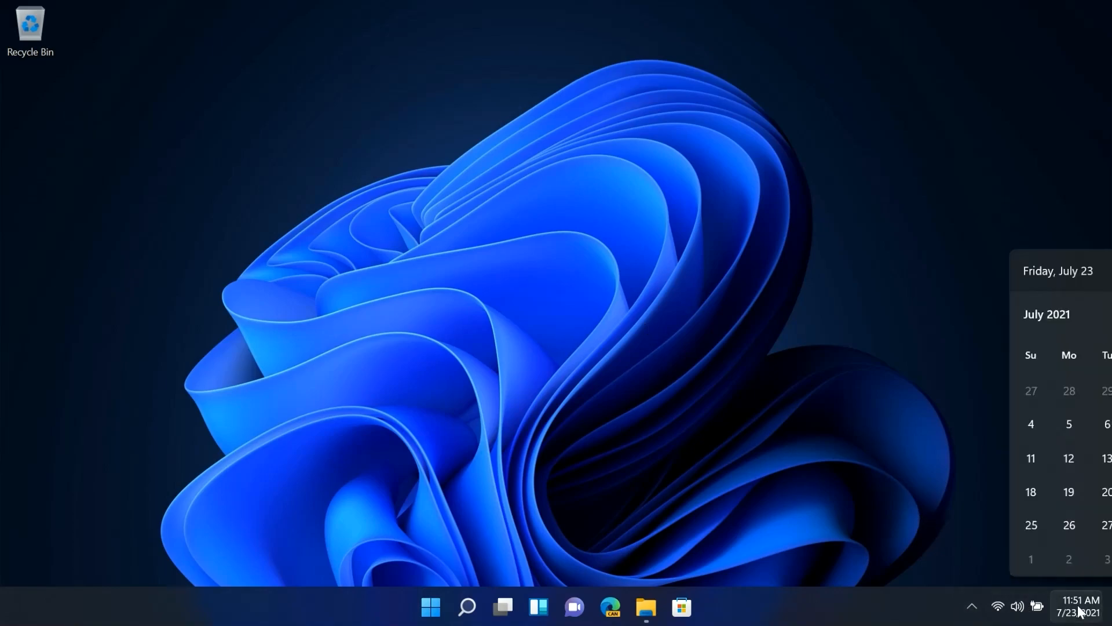
left_click(1080, 614)
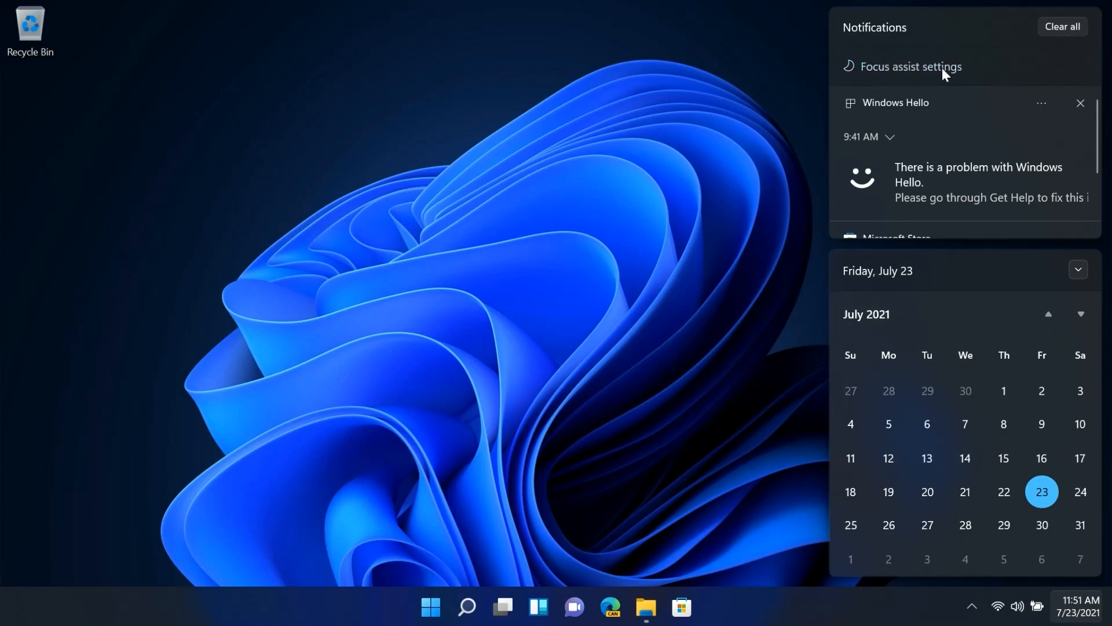
mouse_move(973, 74)
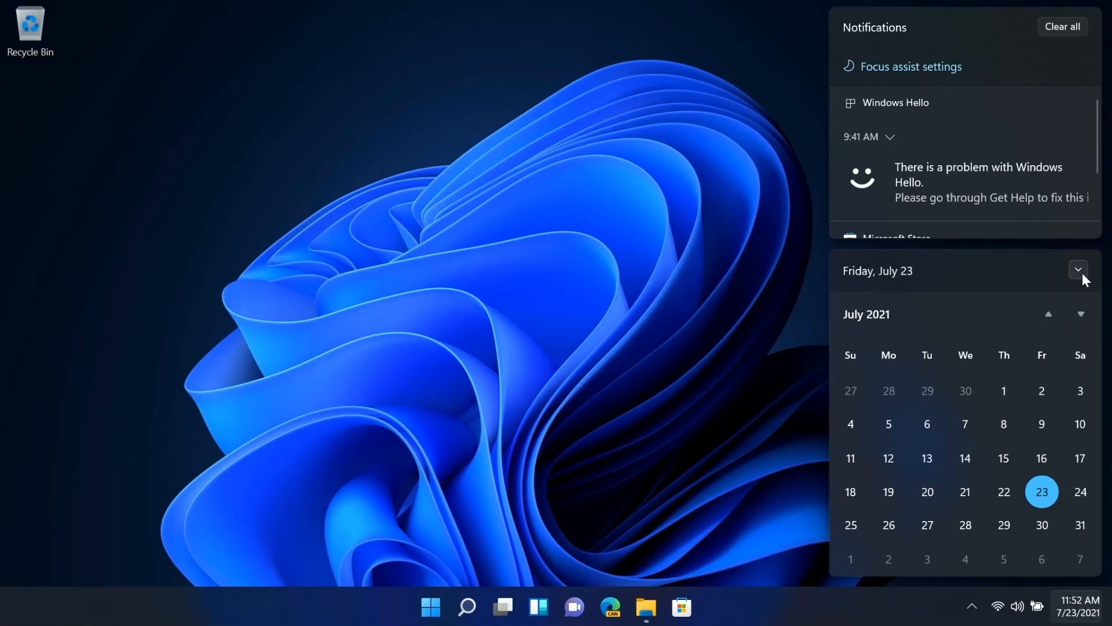
left_click(1078, 270)
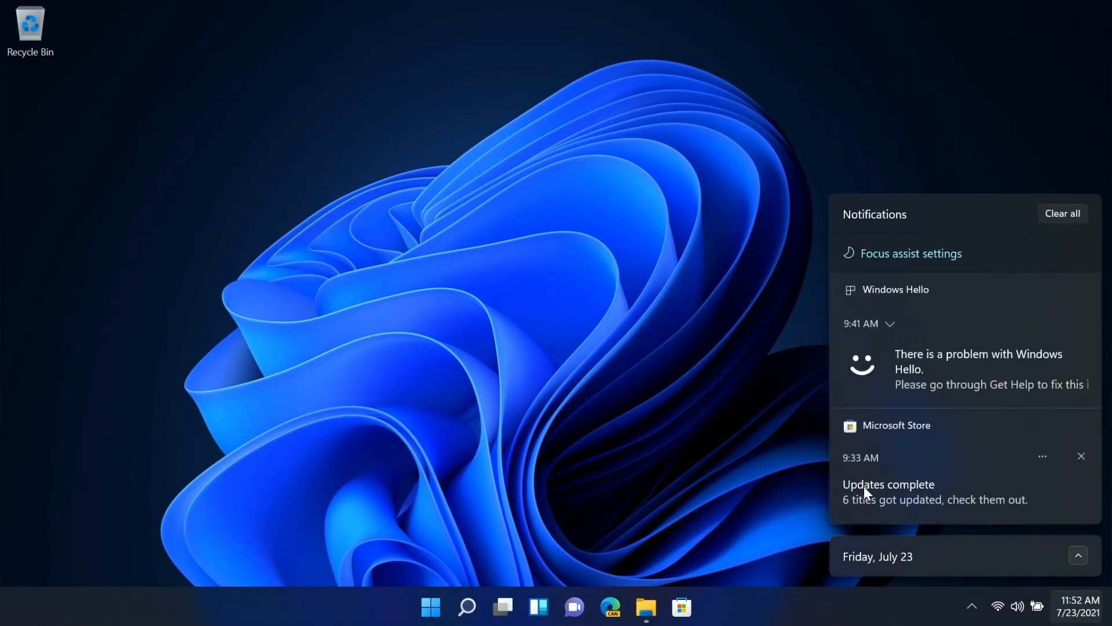
mouse_move(1041, 570)
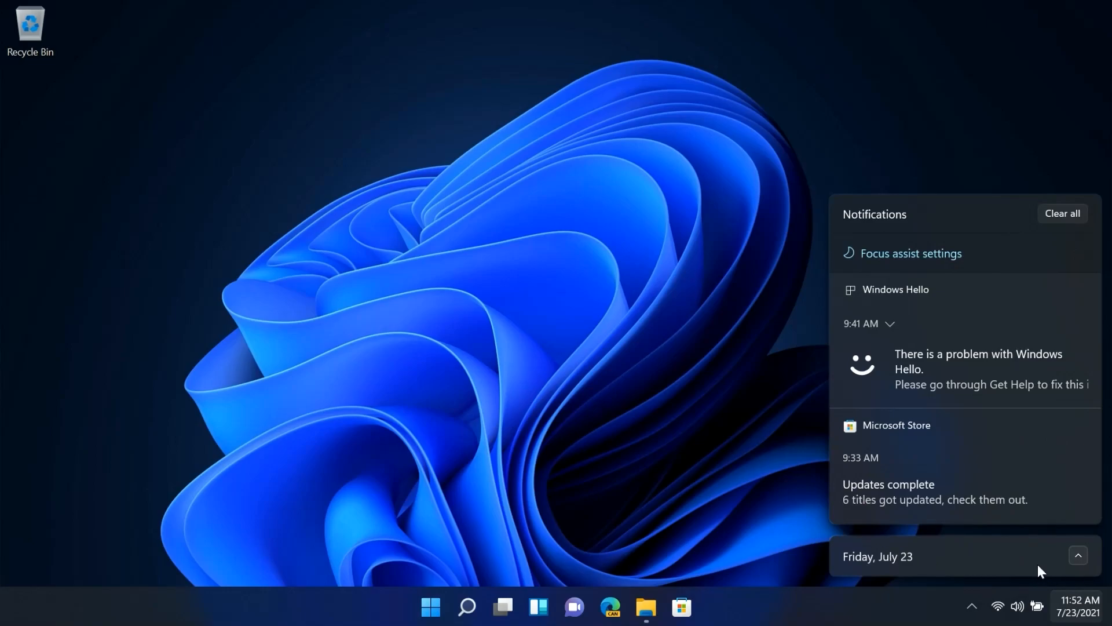
mouse_move(1057, 535)
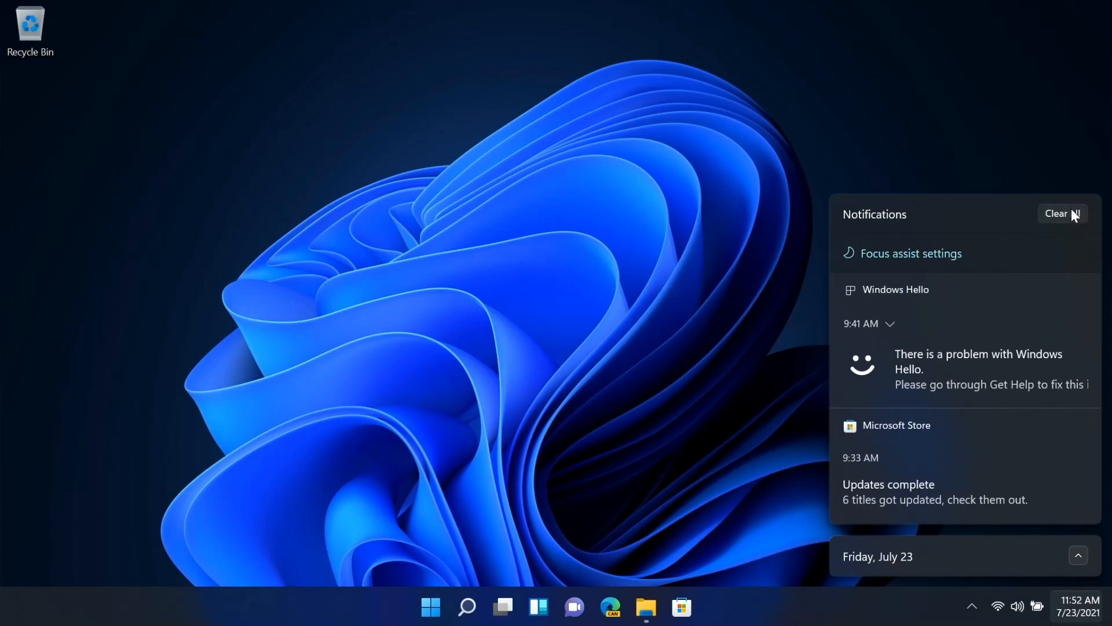
left_click(1062, 214)
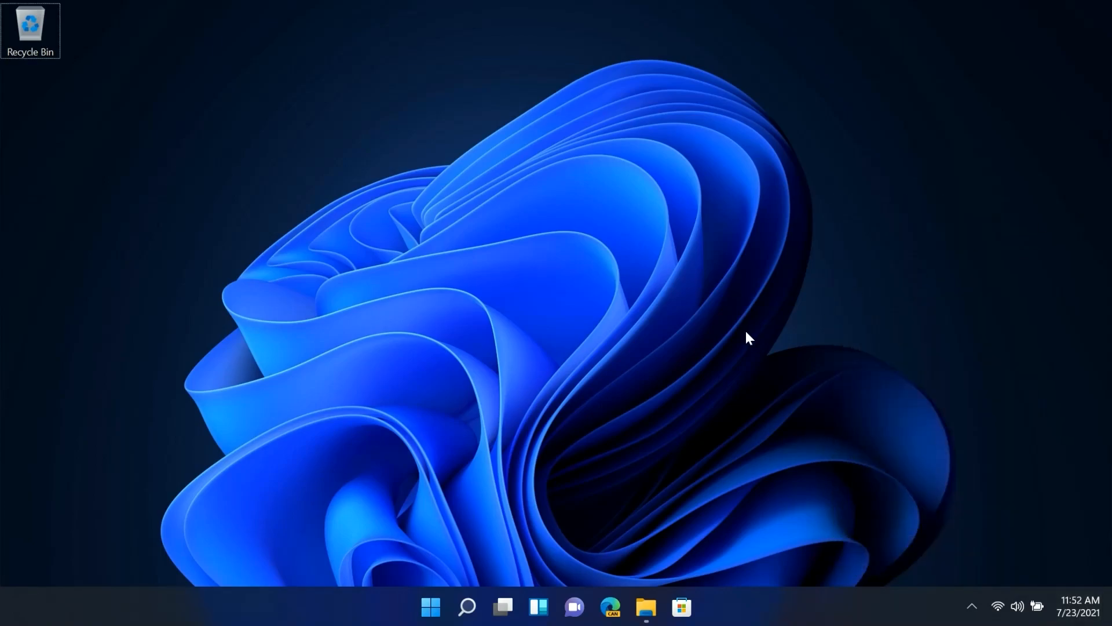
mouse_move(513, 601)
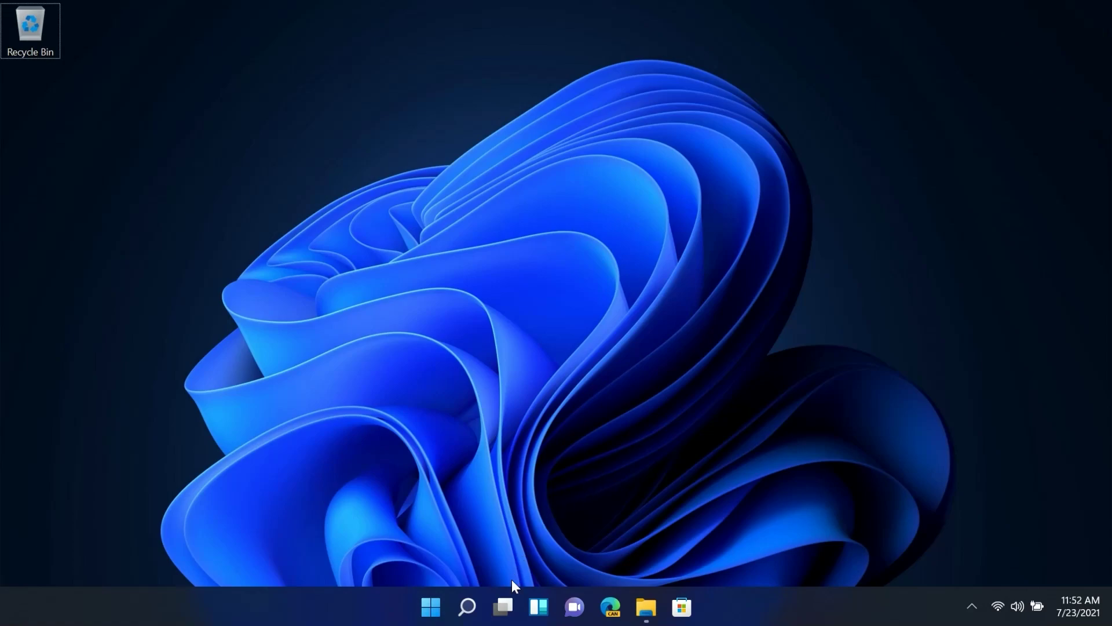
Show Task View, switch between Start and the search pane, then open the widgets board
left_click(509, 606)
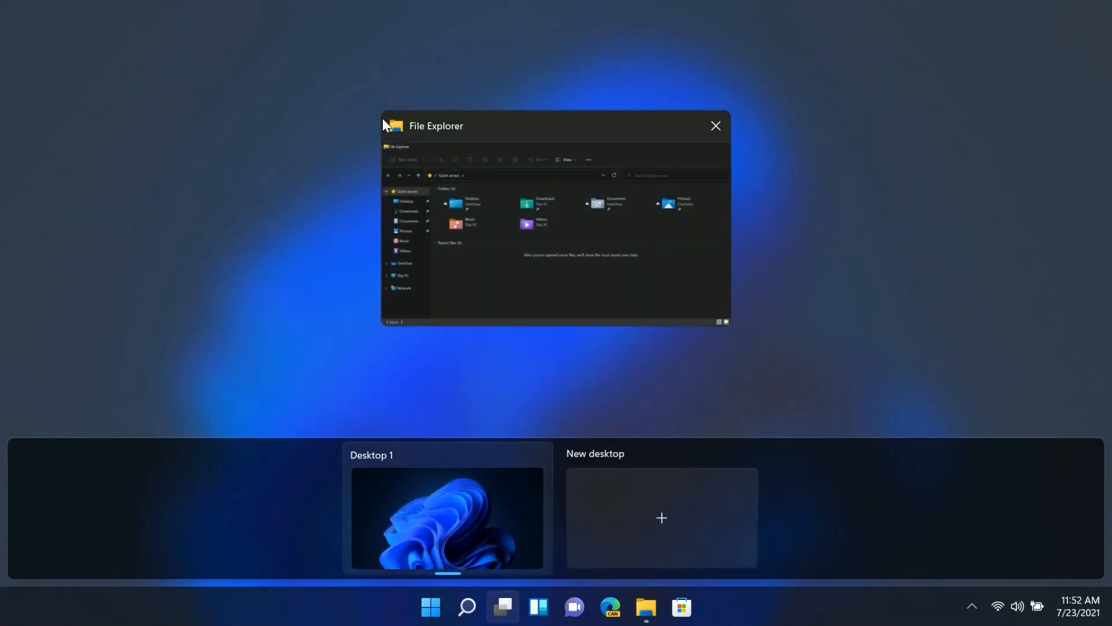
mouse_move(201, 290)
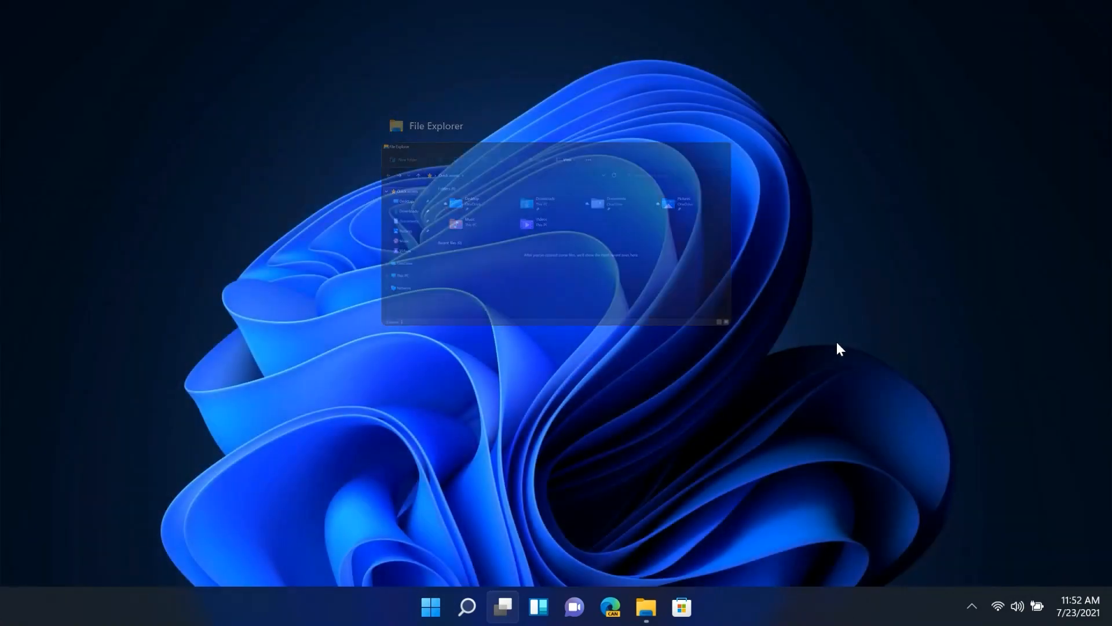
left_click(429, 604)
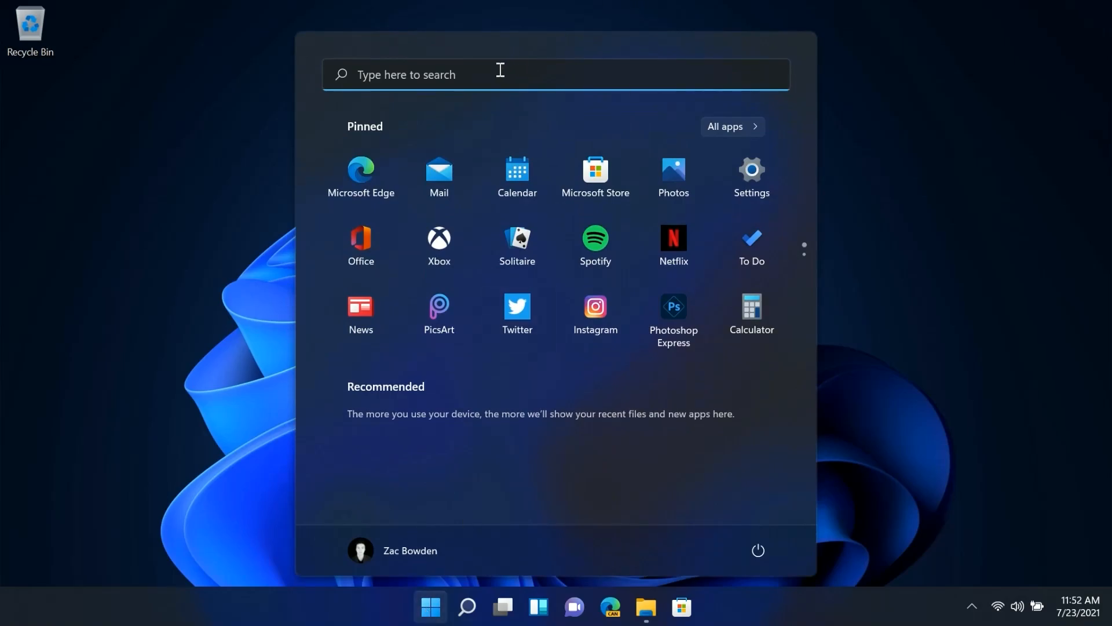
mouse_move(581, 250)
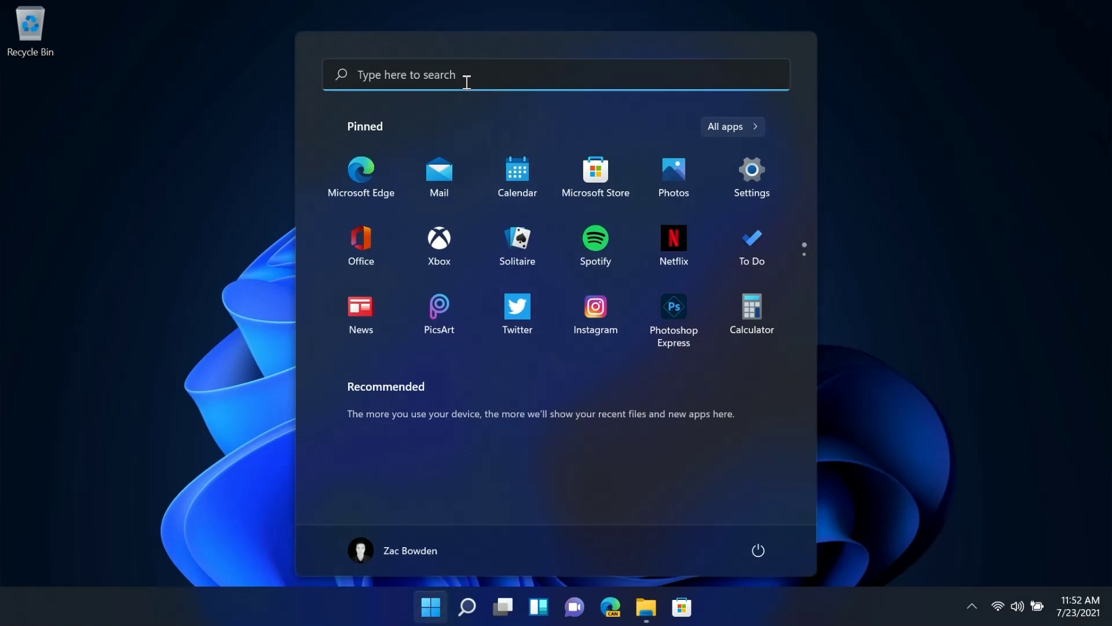
mouse_move(451, 91)
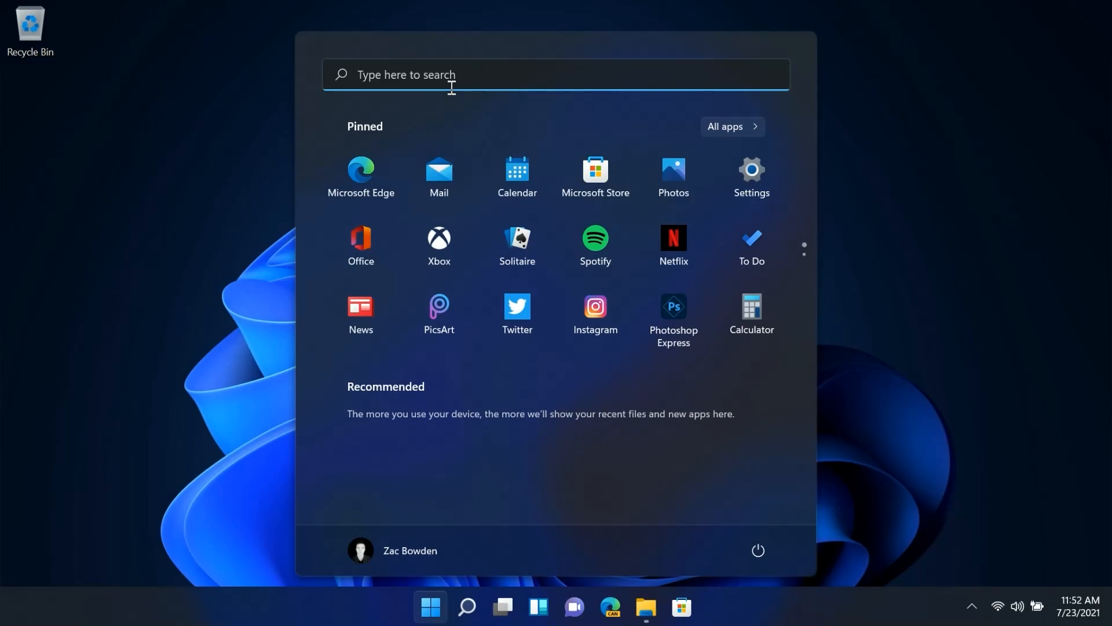
left_click(466, 622)
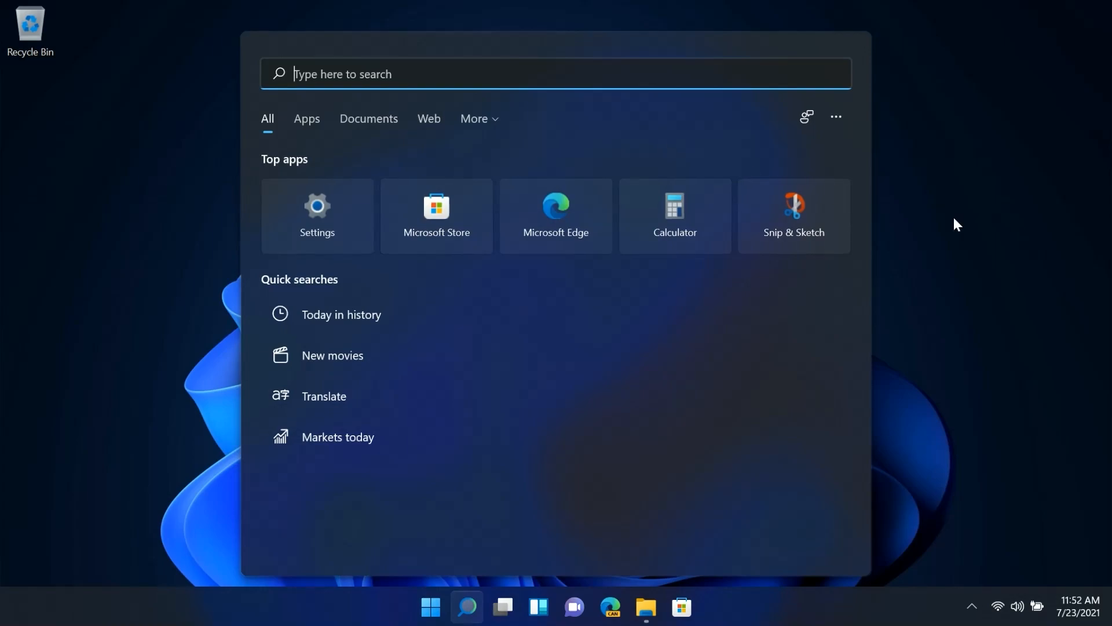
left_click(431, 607)
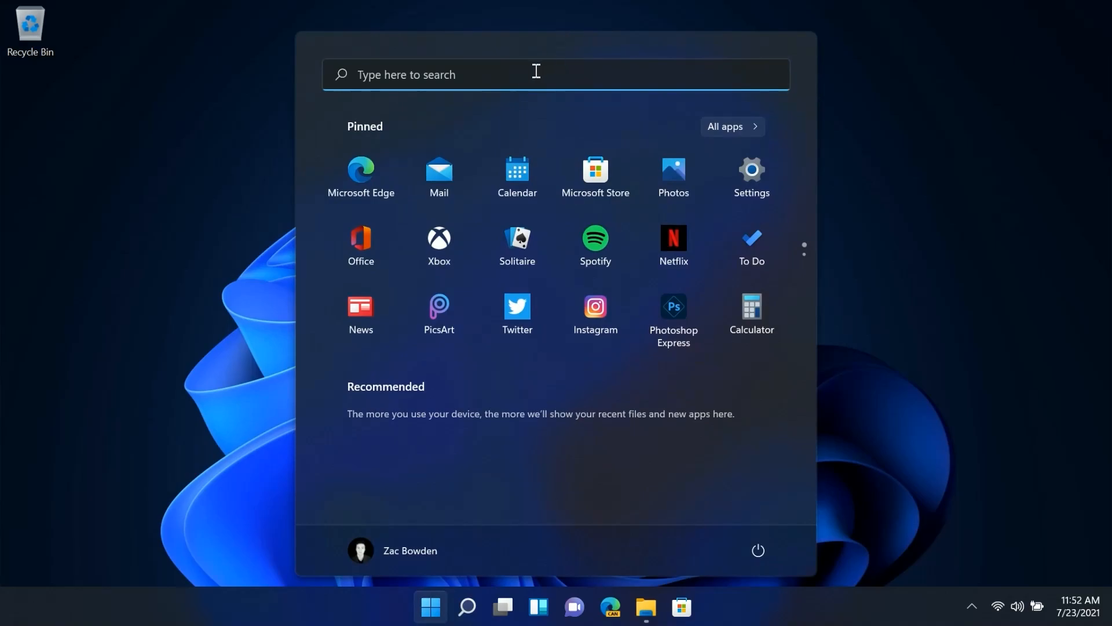
left_click(467, 623)
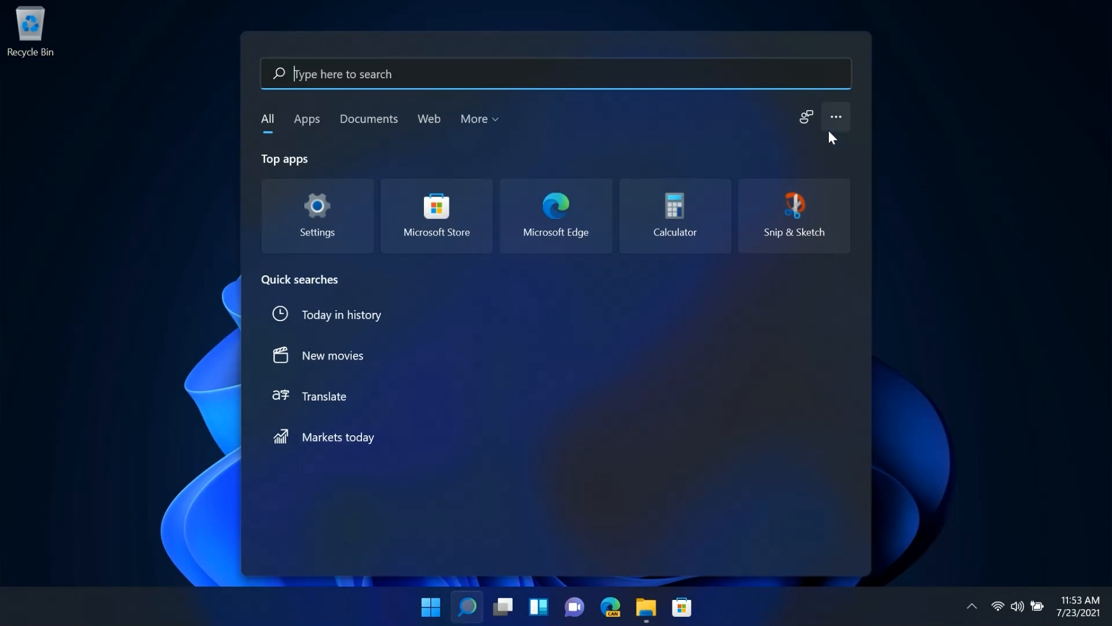
left_click(538, 607)
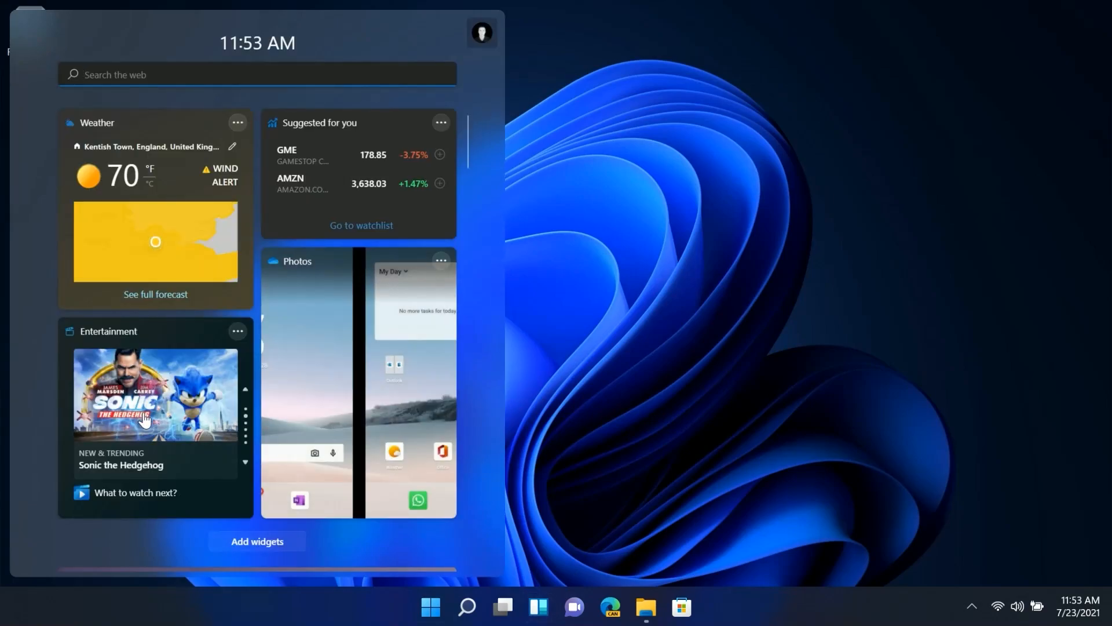
Scroll the widgets board down to the Top Stories news feed
scroll("down", 3)
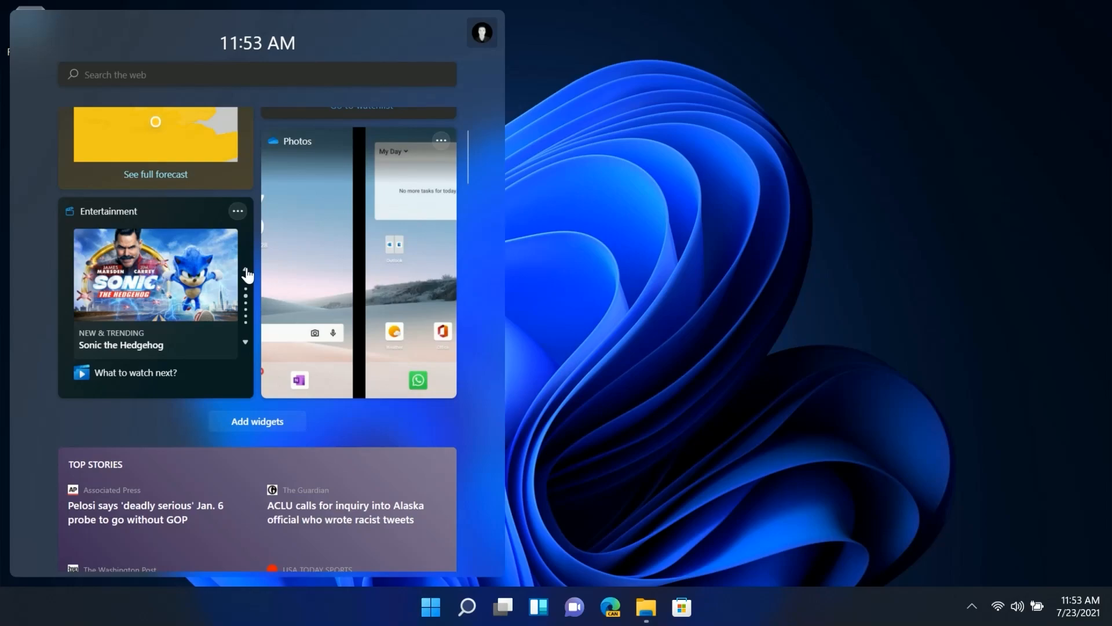
mouse_move(248, 346)
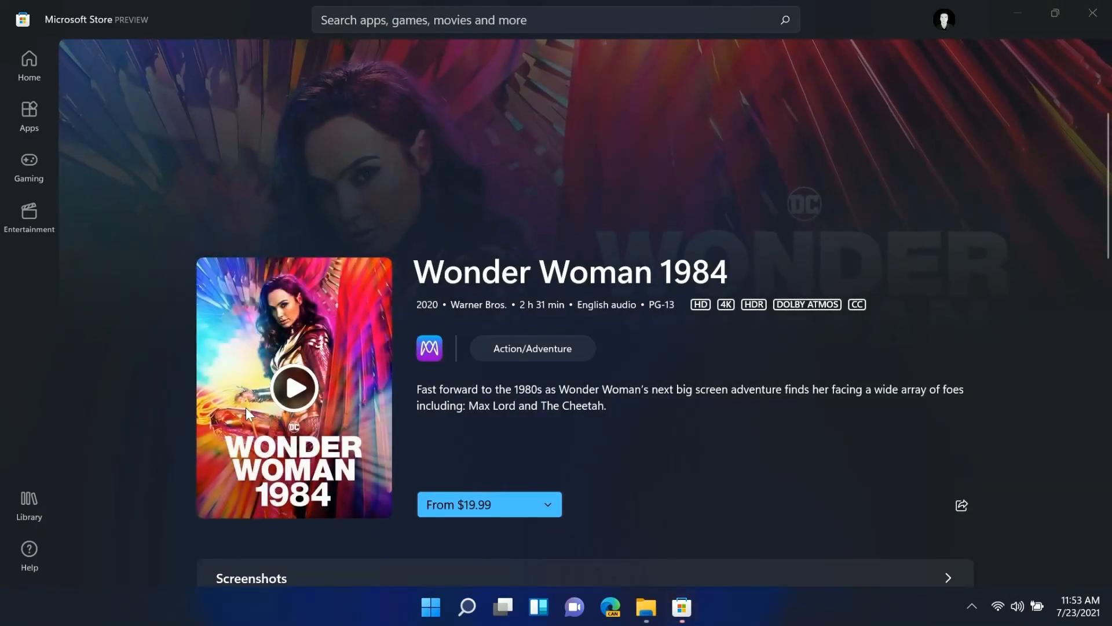
Browse the Microsoft Store home page through Essential Apps and Collections, then close the Store
scroll("down", 3)
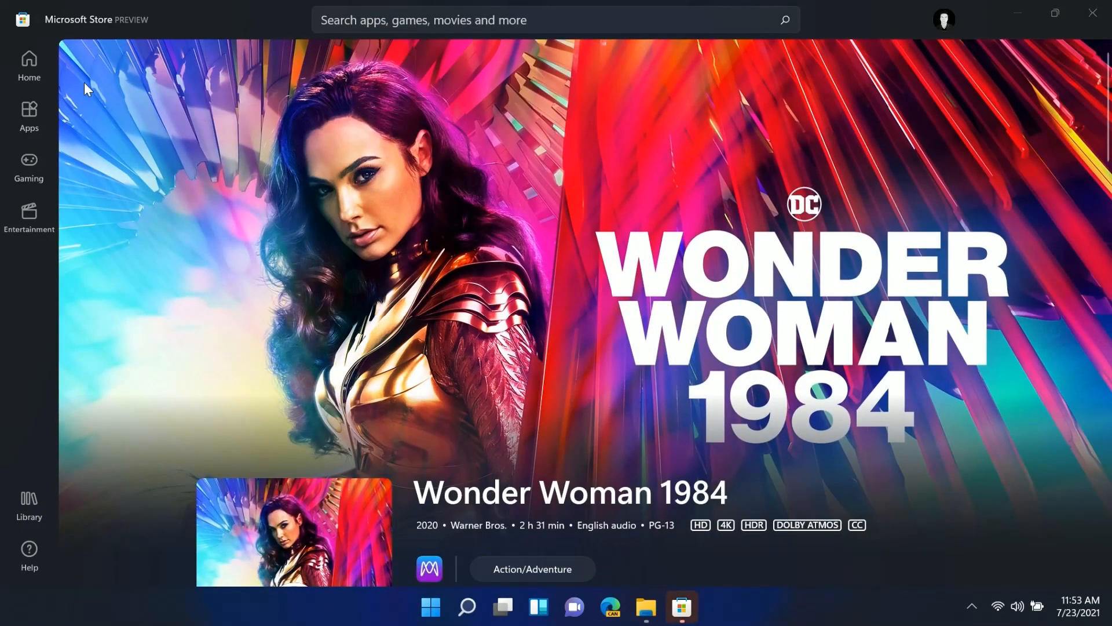
scroll("down", 3)
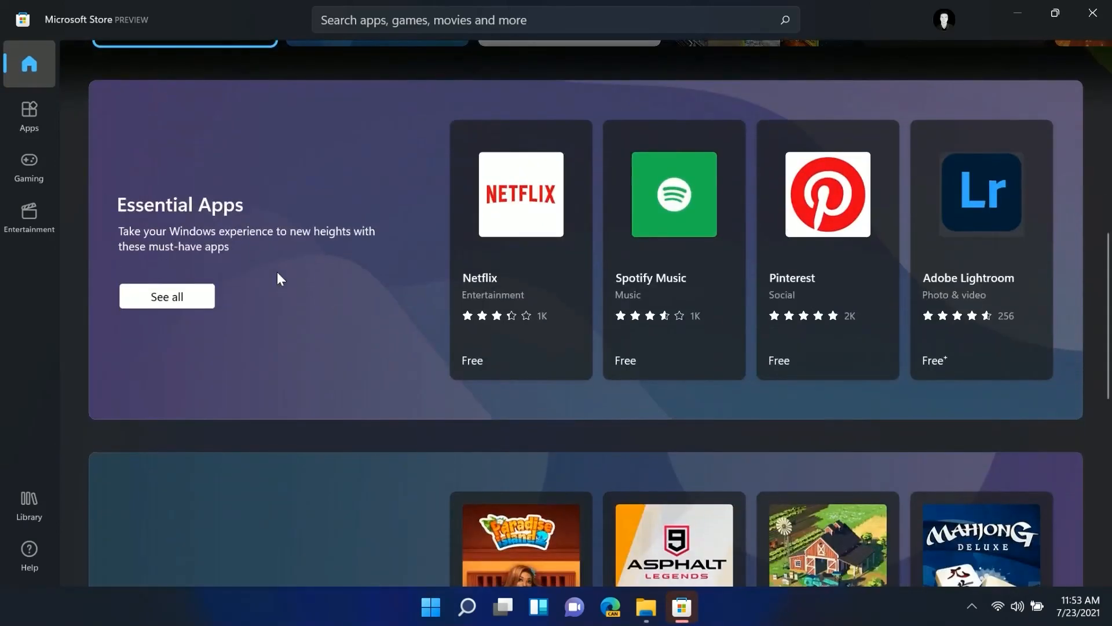
left_click(674, 194)
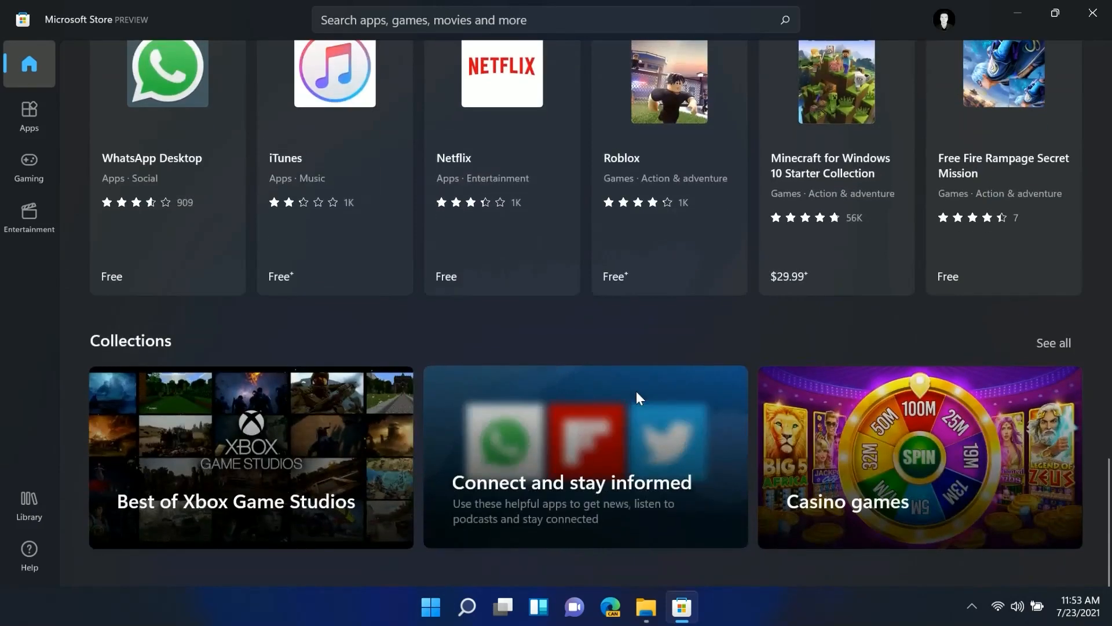
left_click(335, 73)
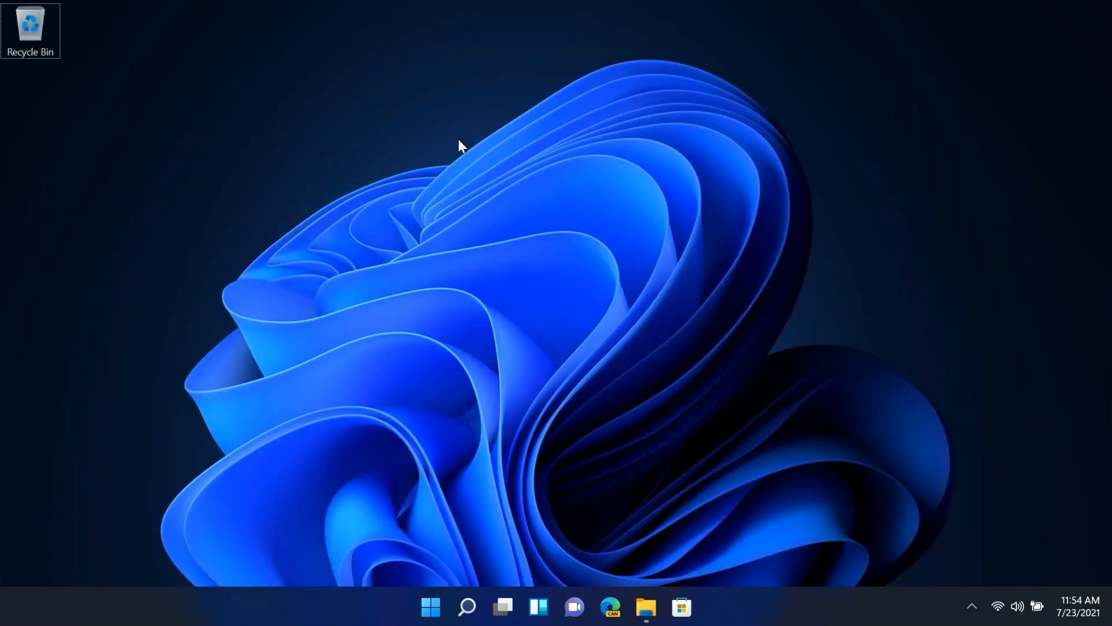
Launch Edge, view its context menu, then restore down and move the browser window
left_click(606, 607)
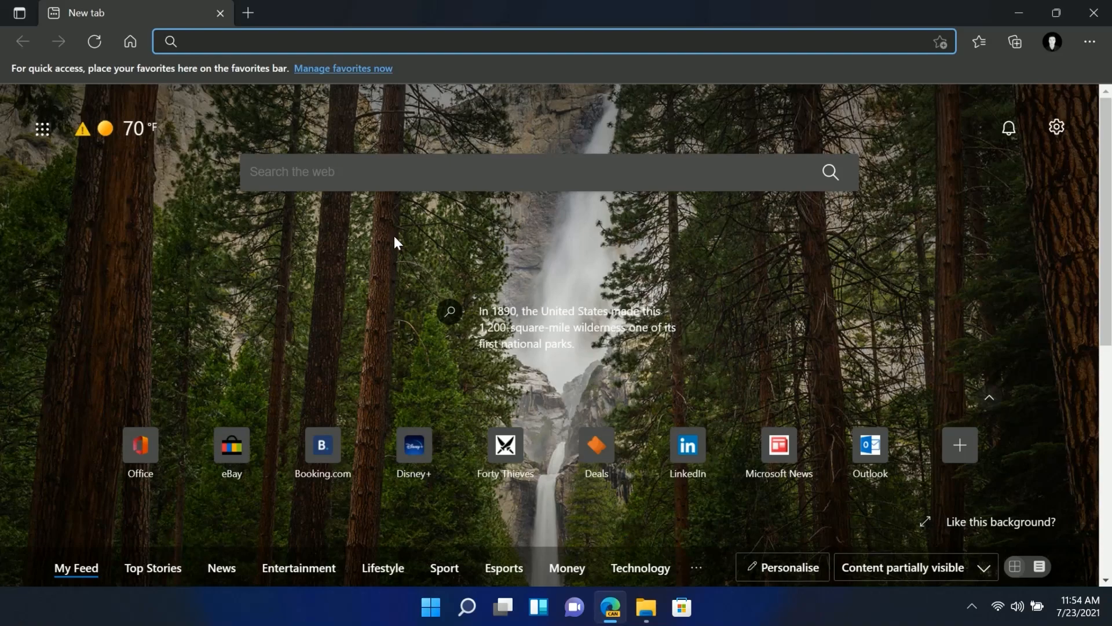
right_click(396, 244)
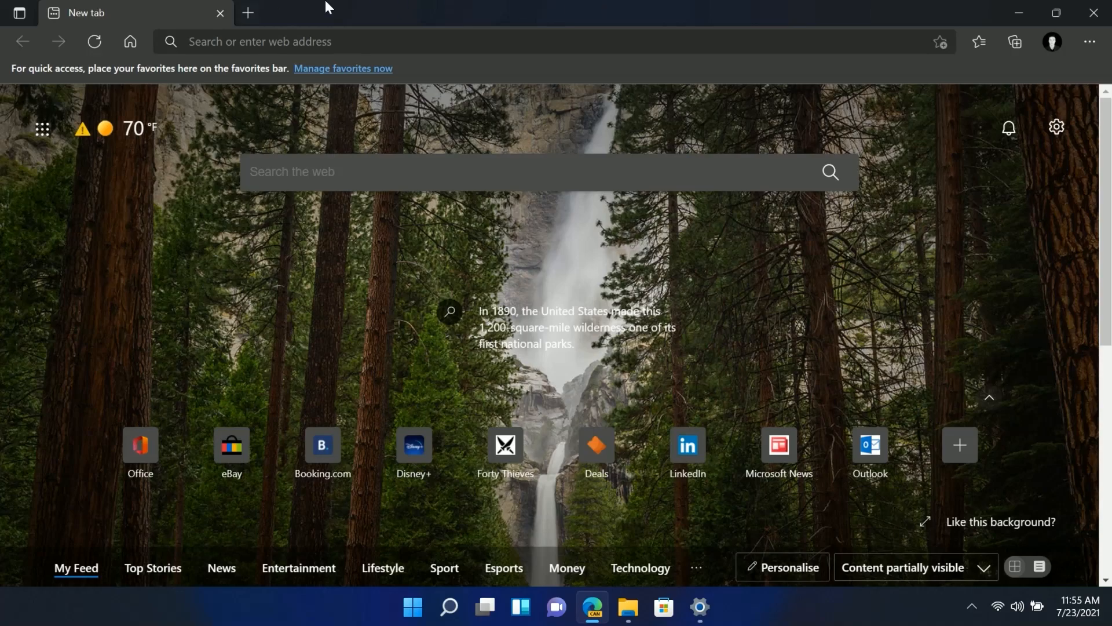
left_click(1058, 12)
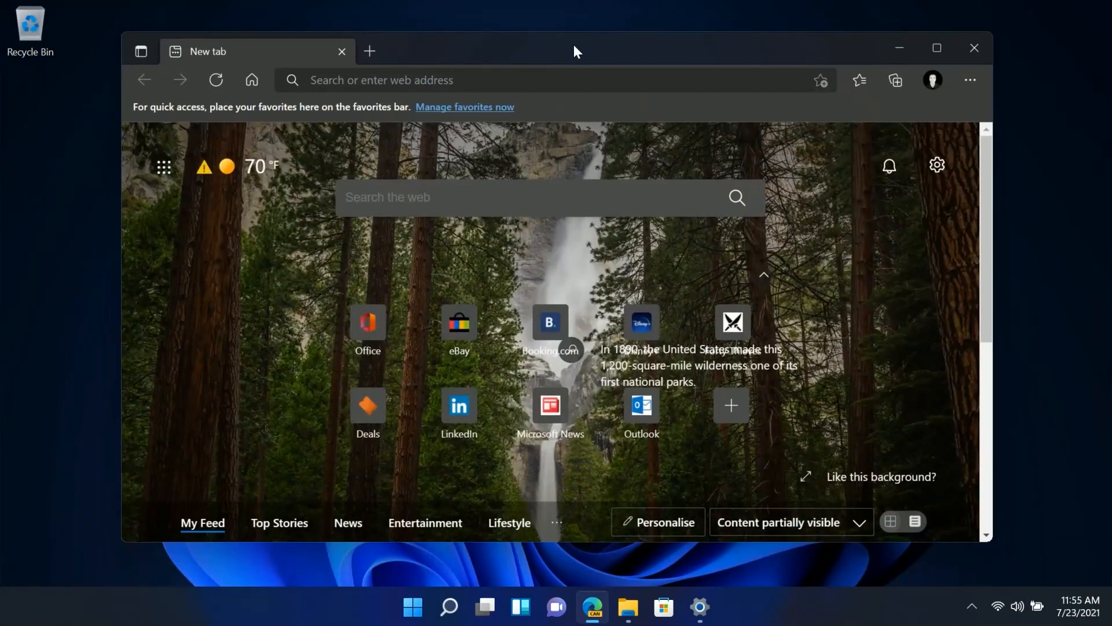
mouse_move(583, 112)
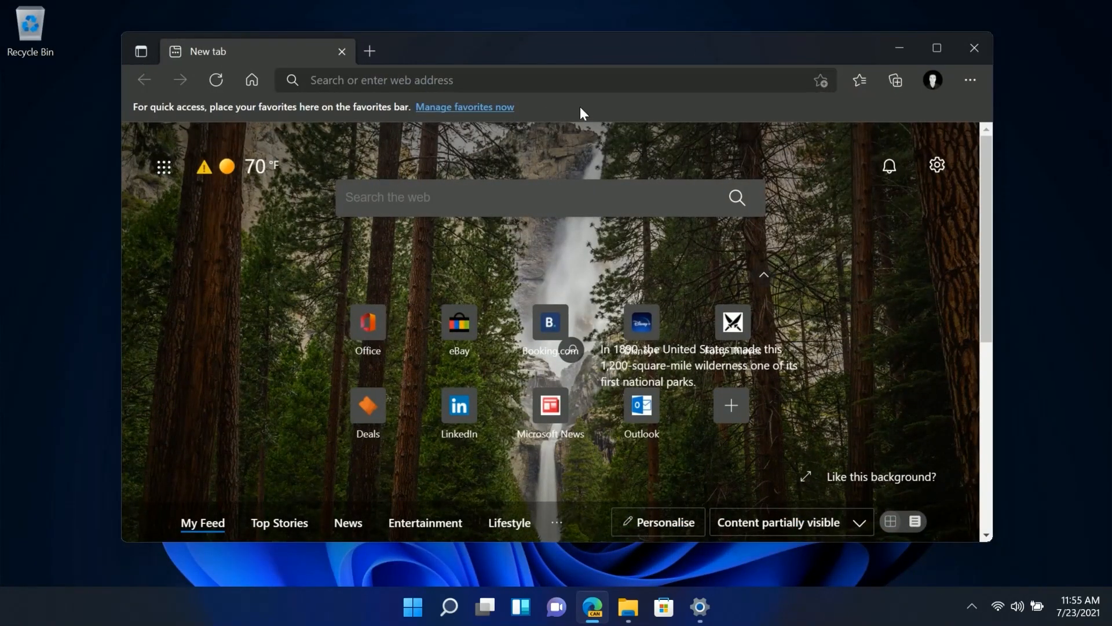
mouse_move(585, 44)
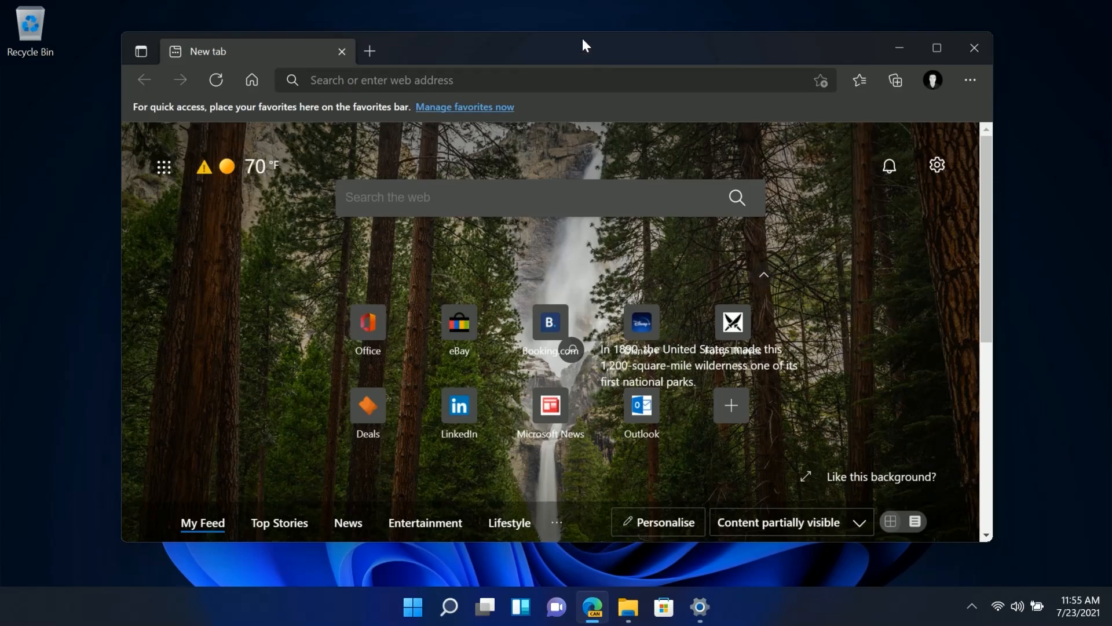
left_click_drag(584, 45, 589, 256)
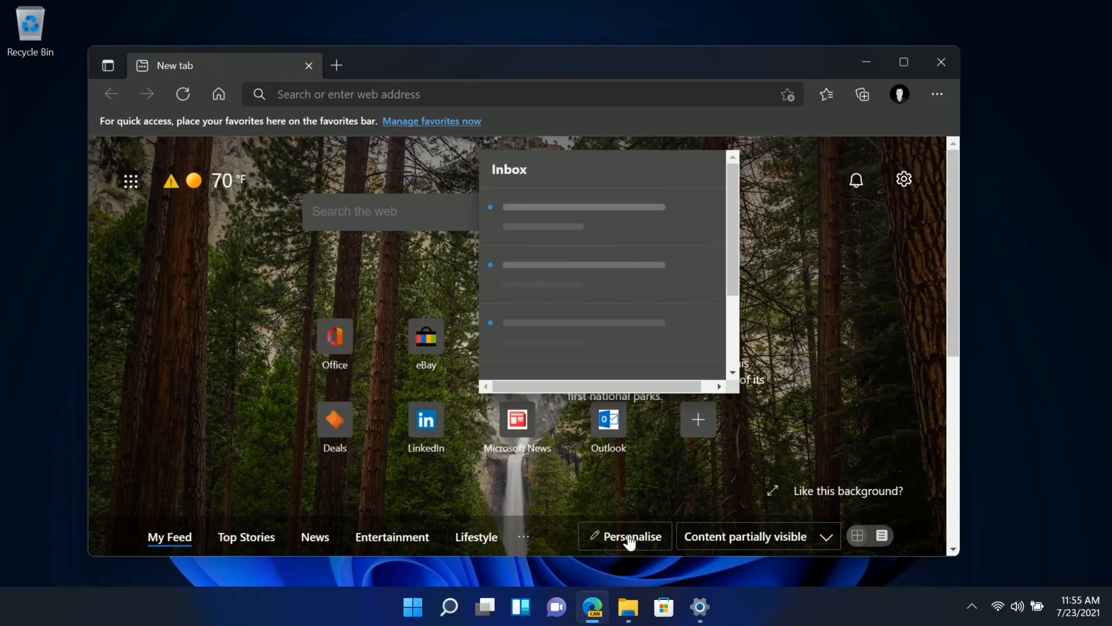
Maximize the Edge window again and open the browser's main menu with its Apps submenu
left_click(631, 607)
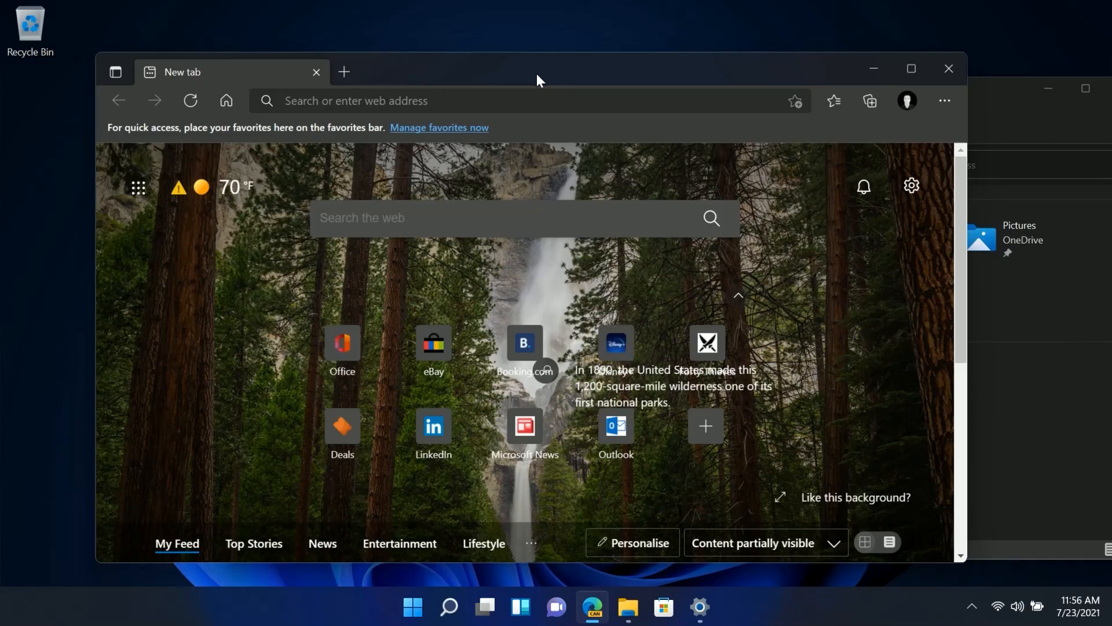
mouse_move(530, 91)
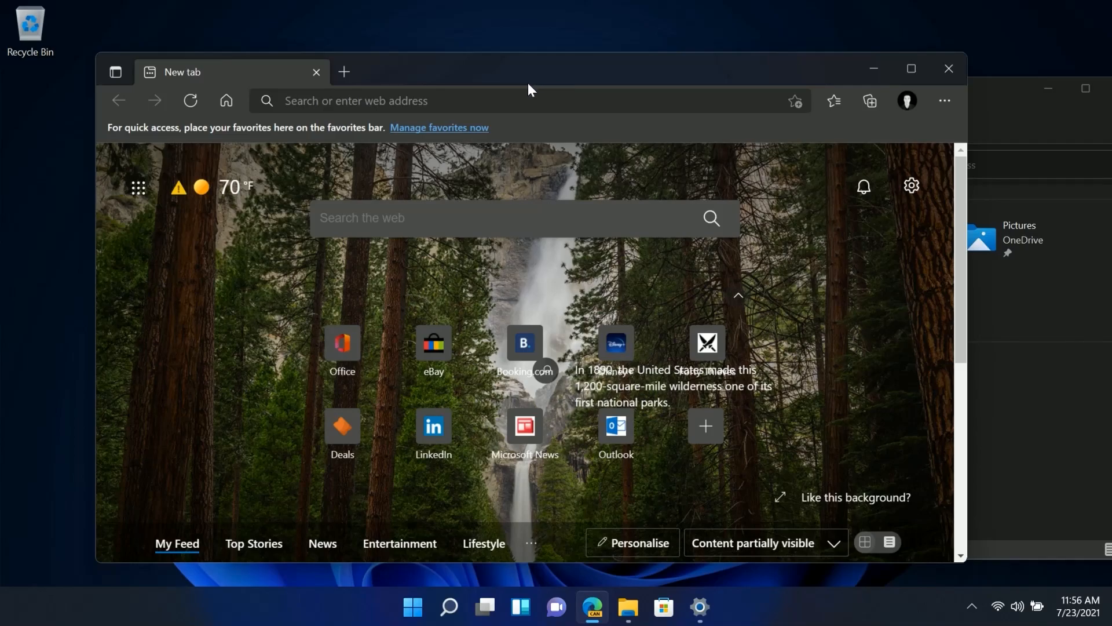
mouse_move(890, 166)
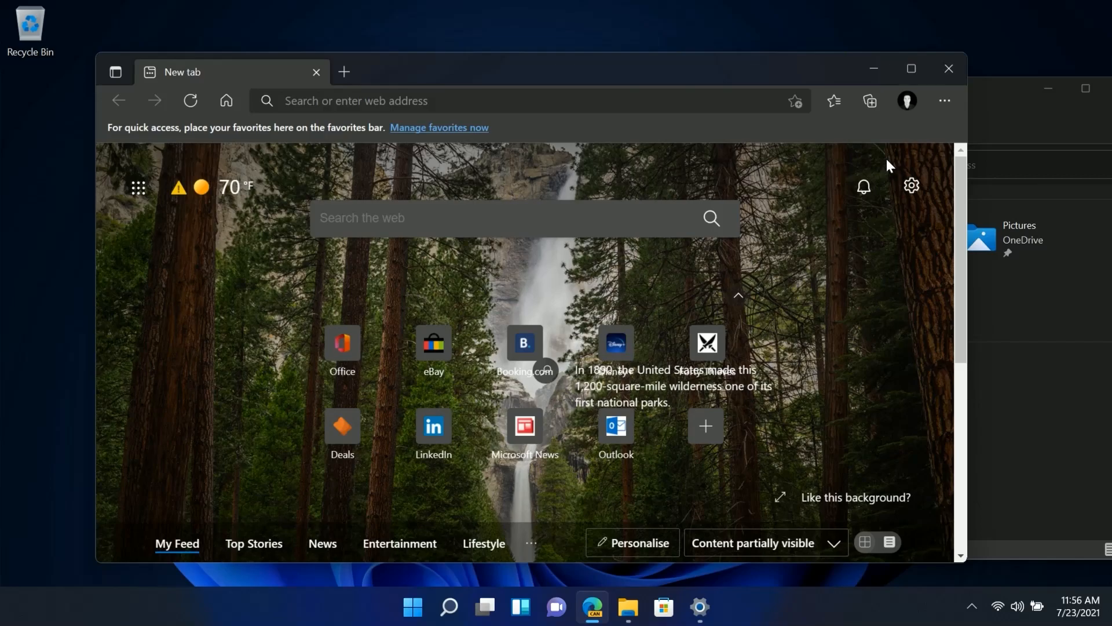
left_click(910, 68)
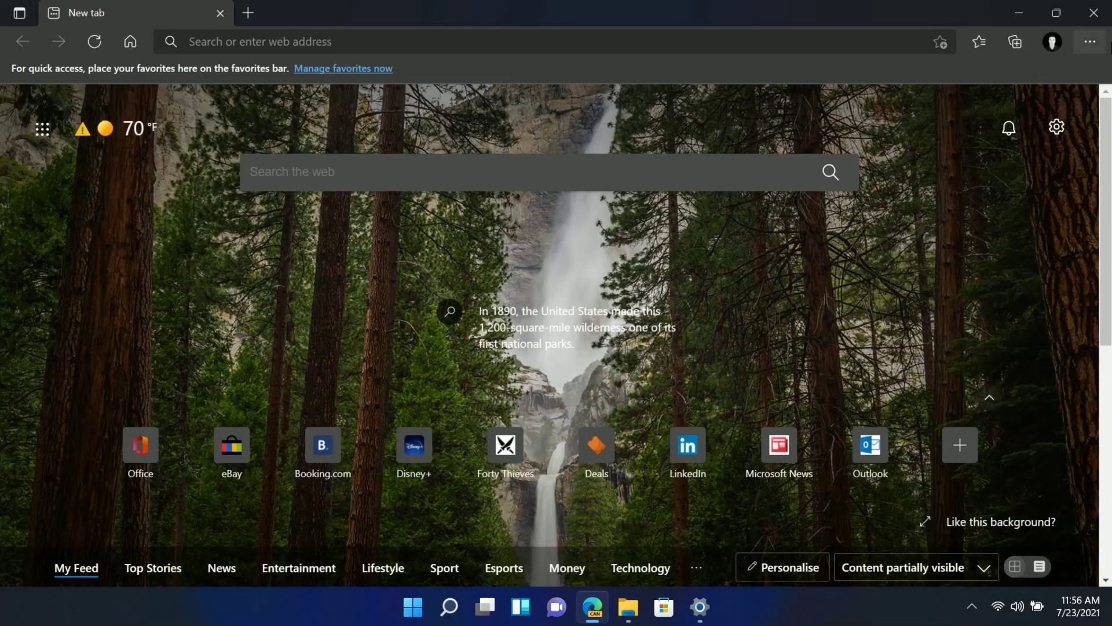
left_click(1092, 41)
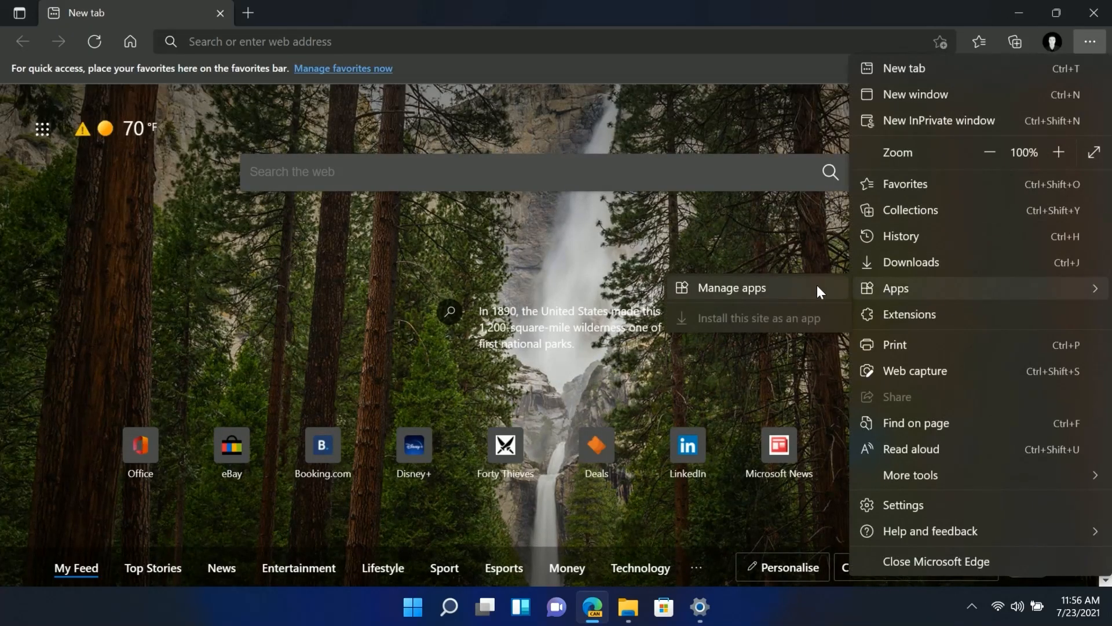
mouse_move(804, 300)
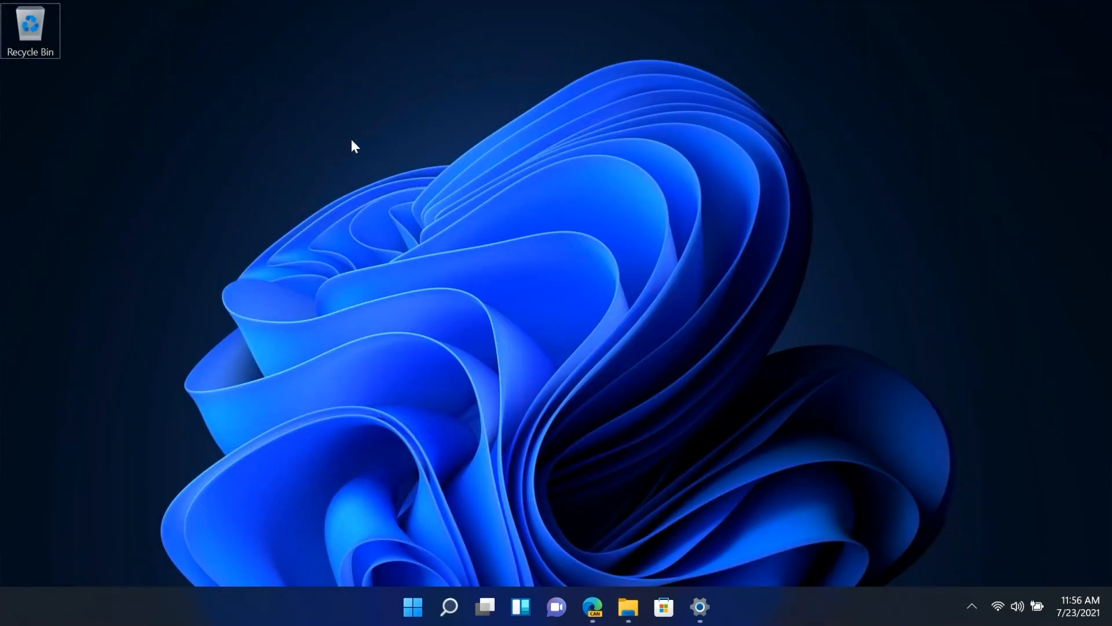
right_click(354, 146)
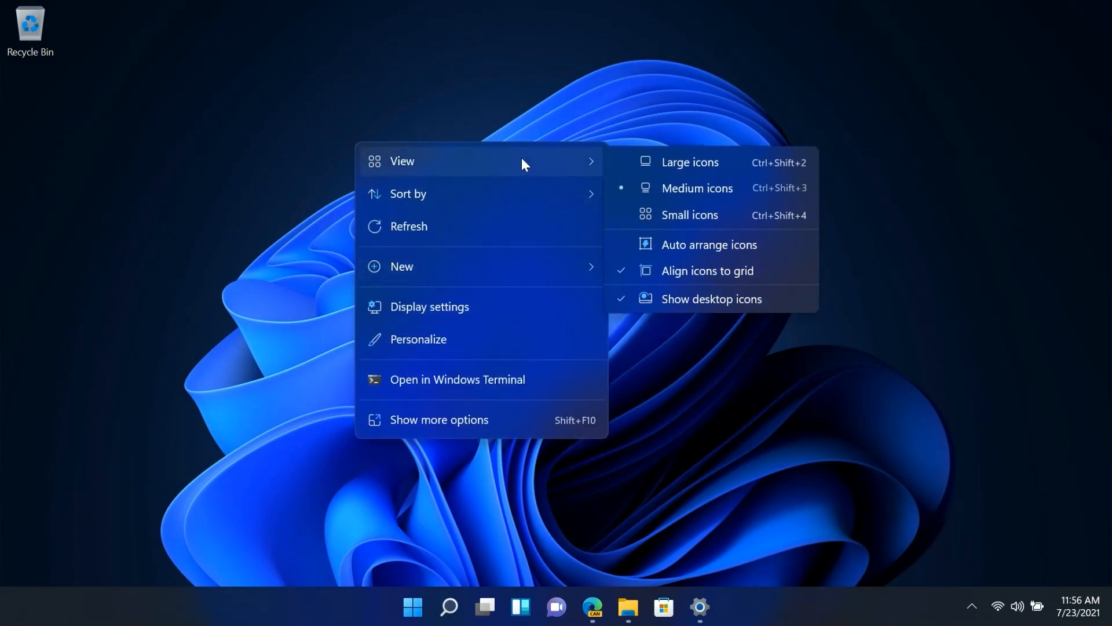
mouse_move(461, 369)
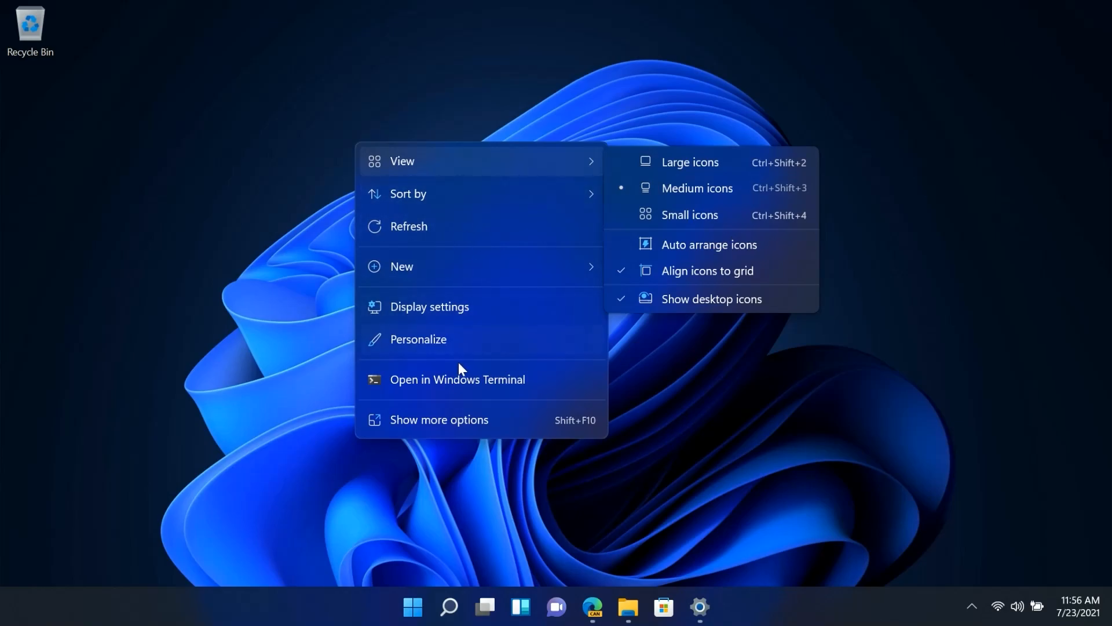
left_click(629, 607)
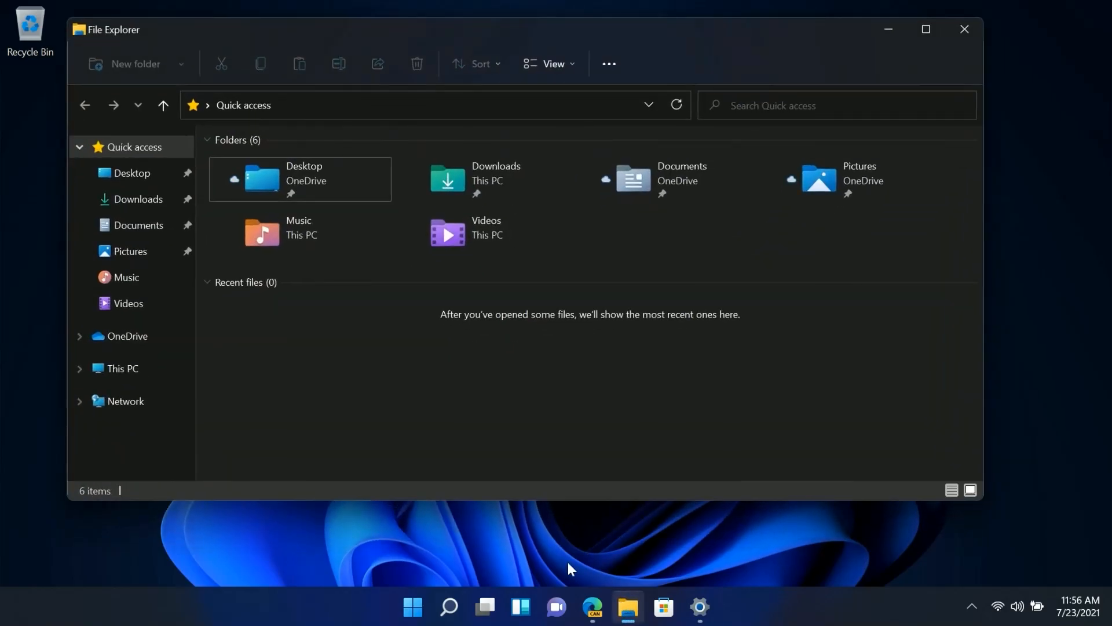
right_click(263, 179)
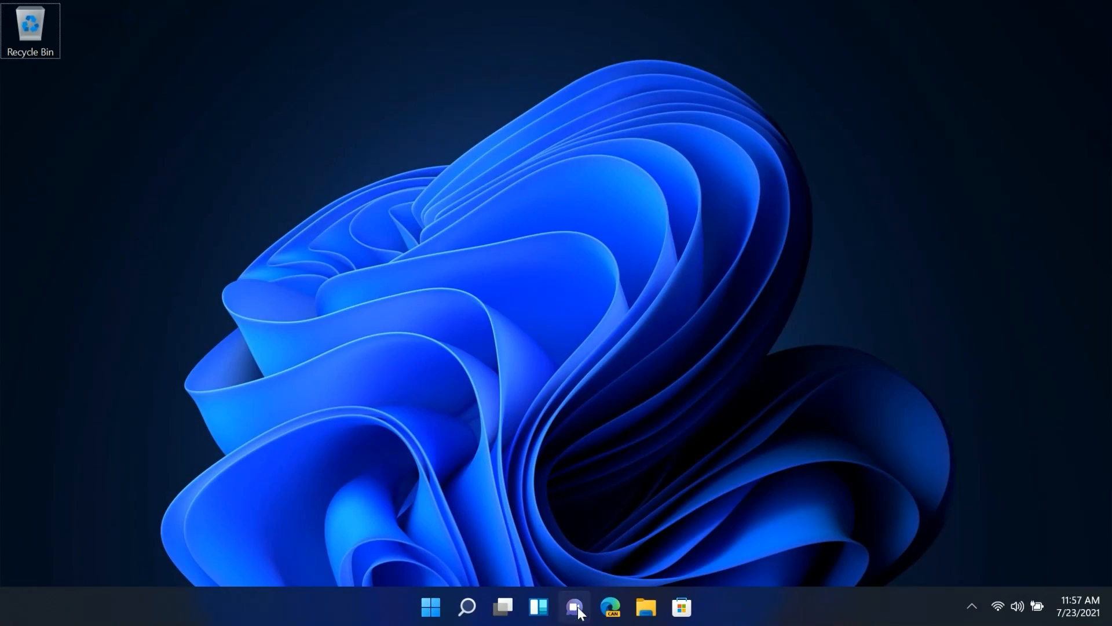
Start Teams chat setup from the taskbar and pass the Continue and Get started screens
left_click(573, 606)
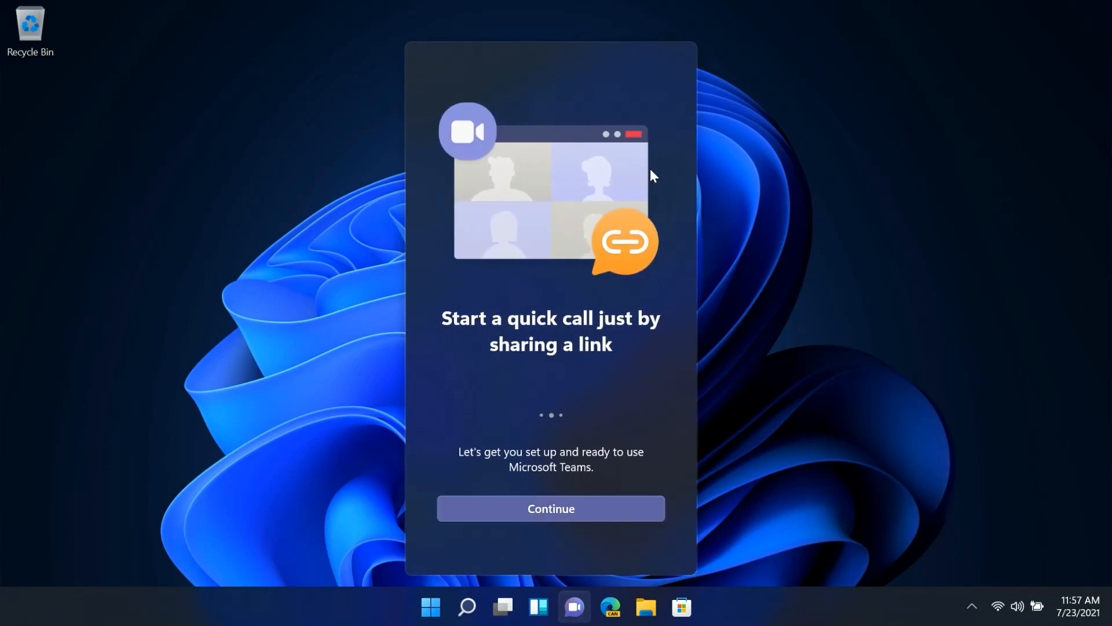
left_click(461, 606)
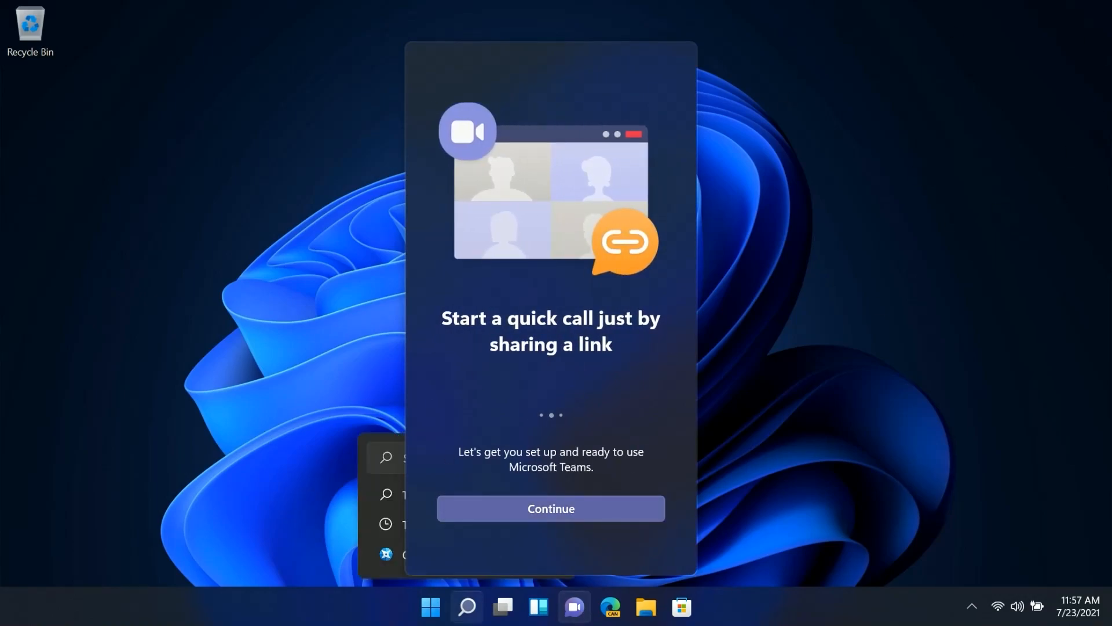
left_click(551, 508)
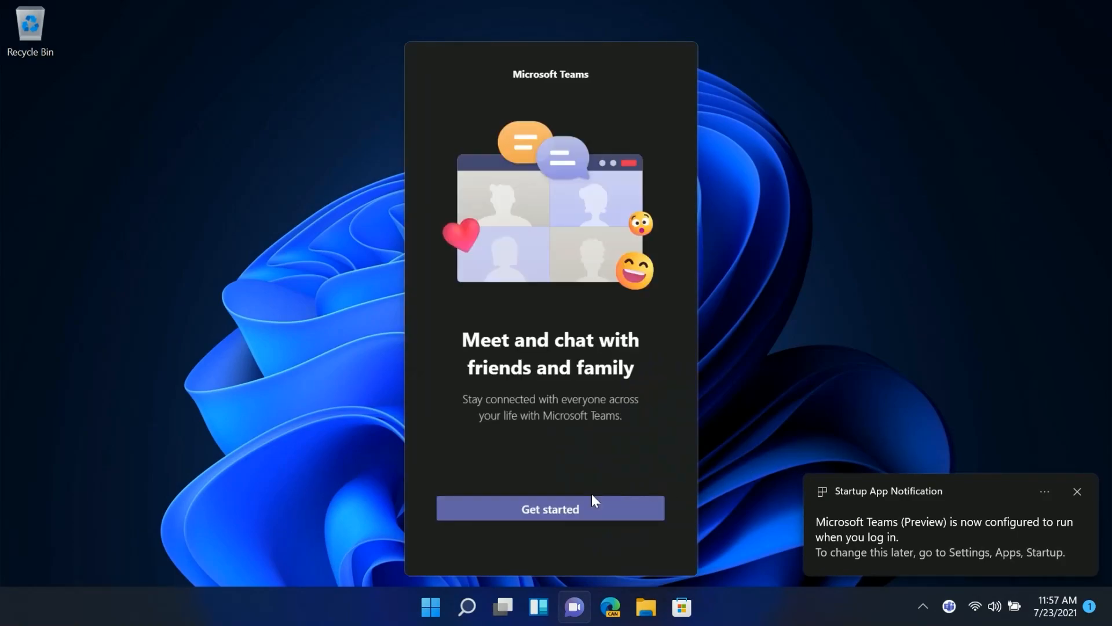
left_click(550, 508)
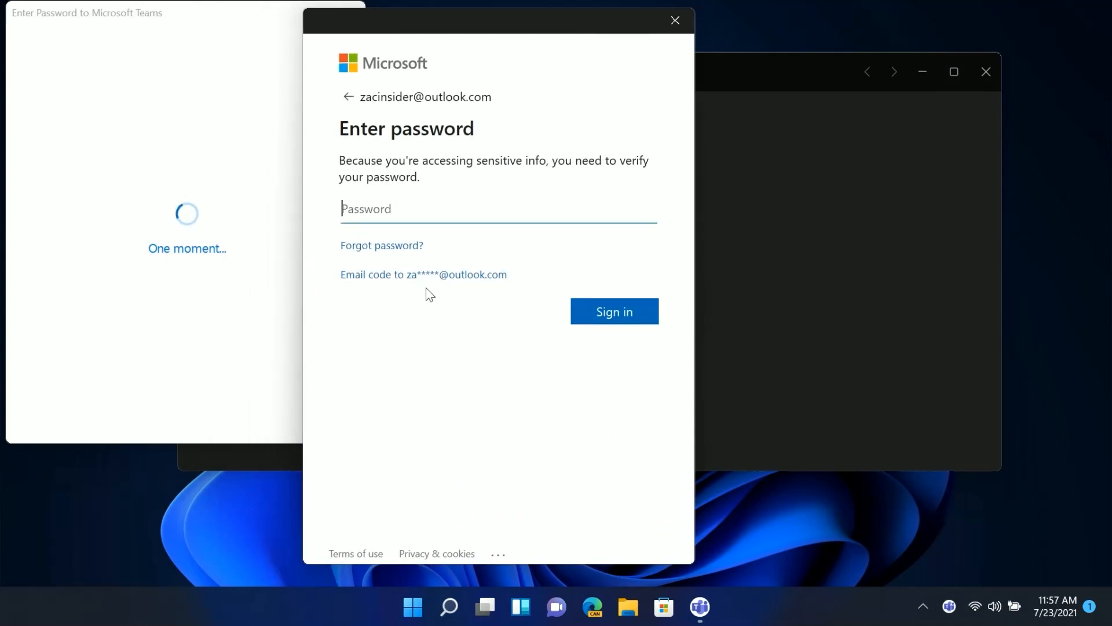
Begin entering the account password, then close the Welcome to Teams window
left_click(615, 311)
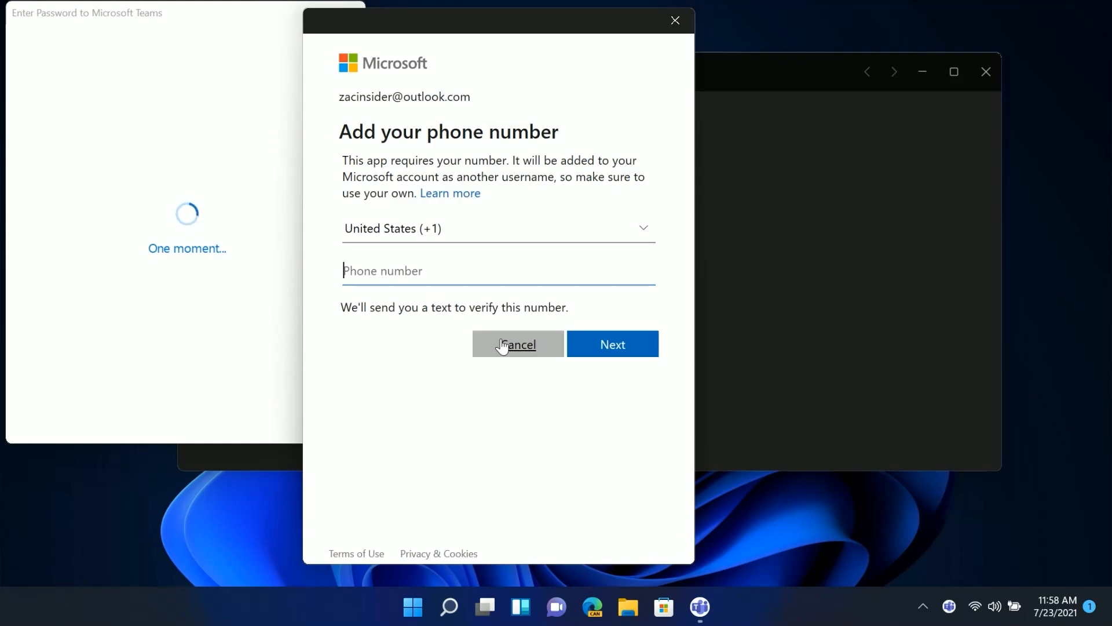
left_click(518, 343)
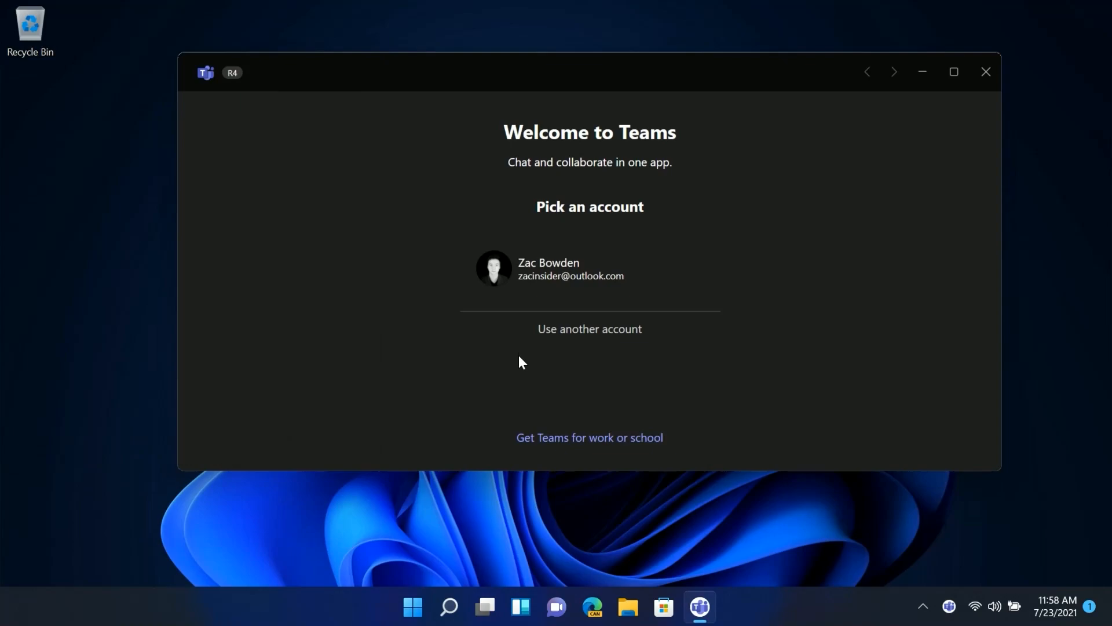
mouse_move(712, 69)
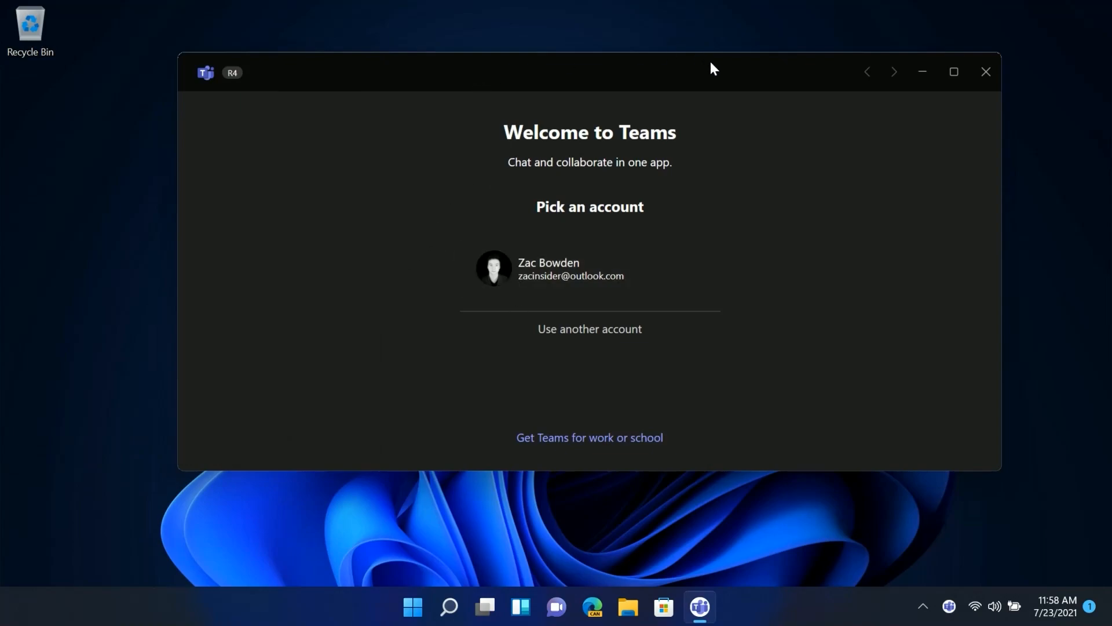
left_click(953, 71)
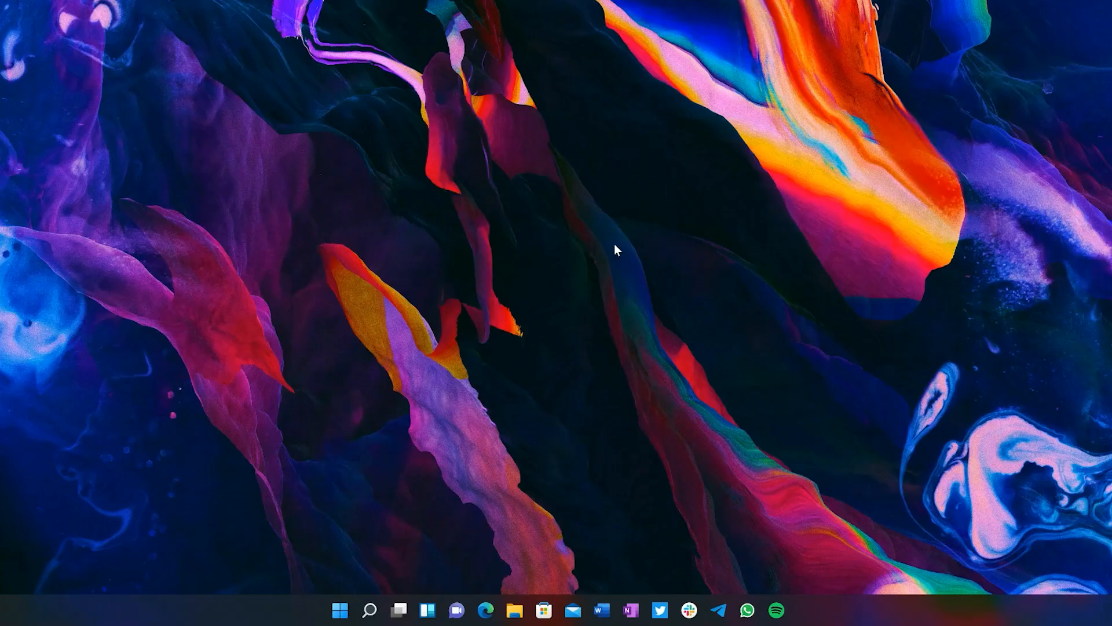
mouse_move(520, 565)
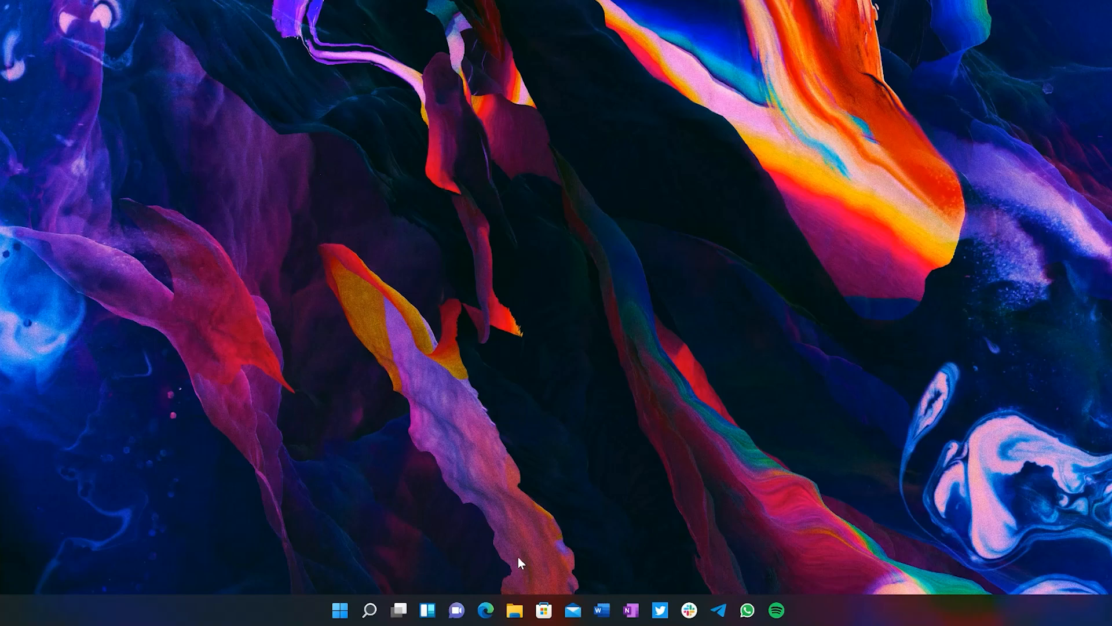
Open the taskbar Chat flyout listing recent conversations and suggested contacts
left_click(454, 610)
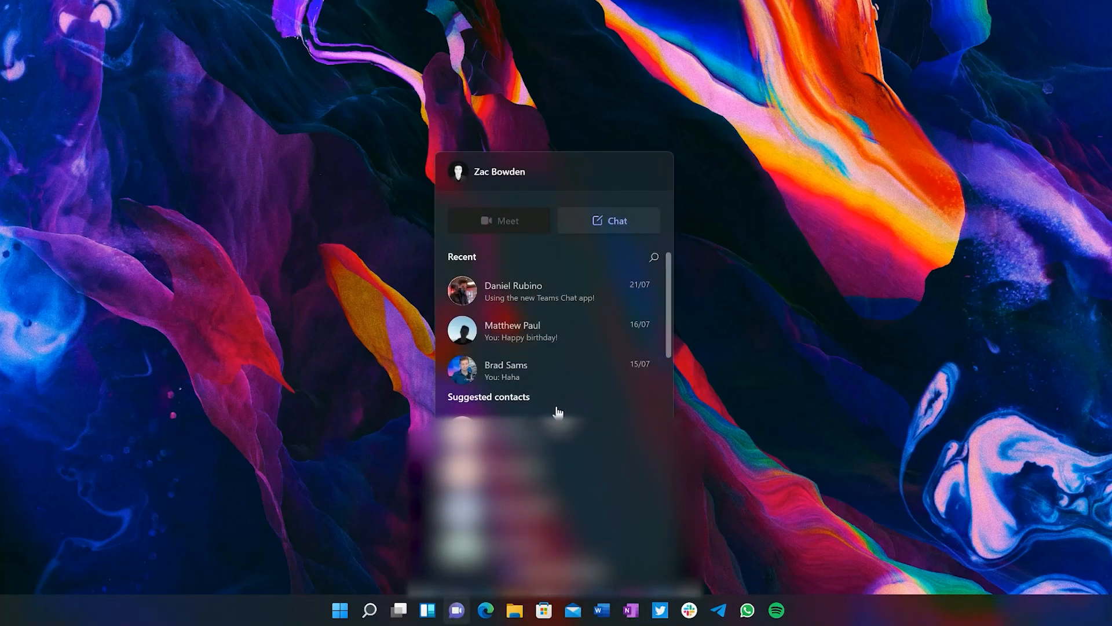
mouse_move(746, 509)
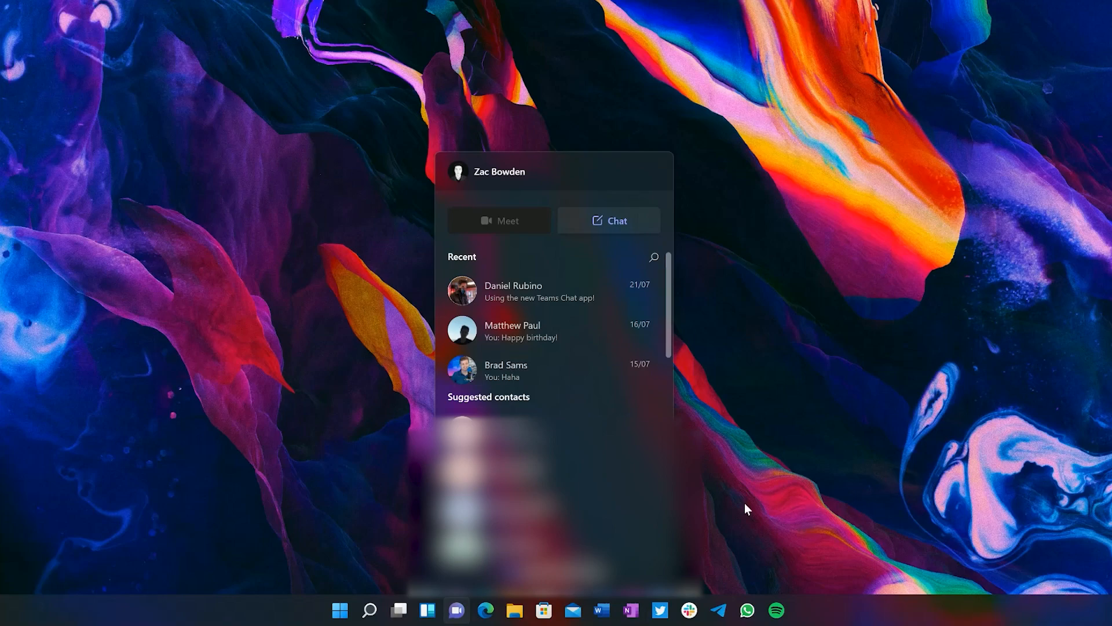
mouse_move(515, 414)
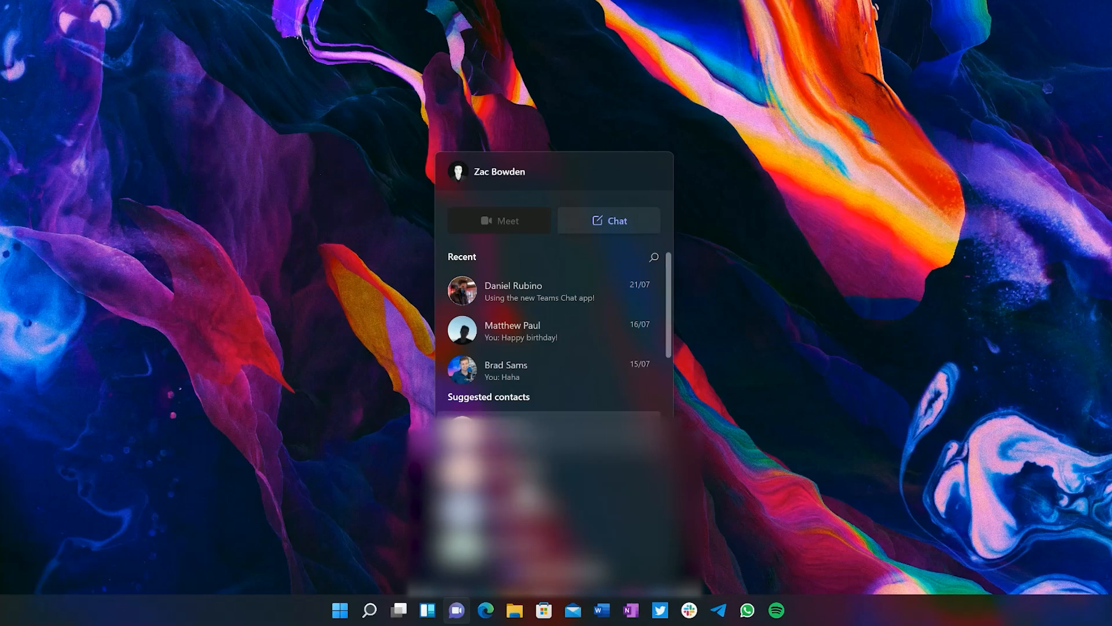
mouse_move(470, 270)
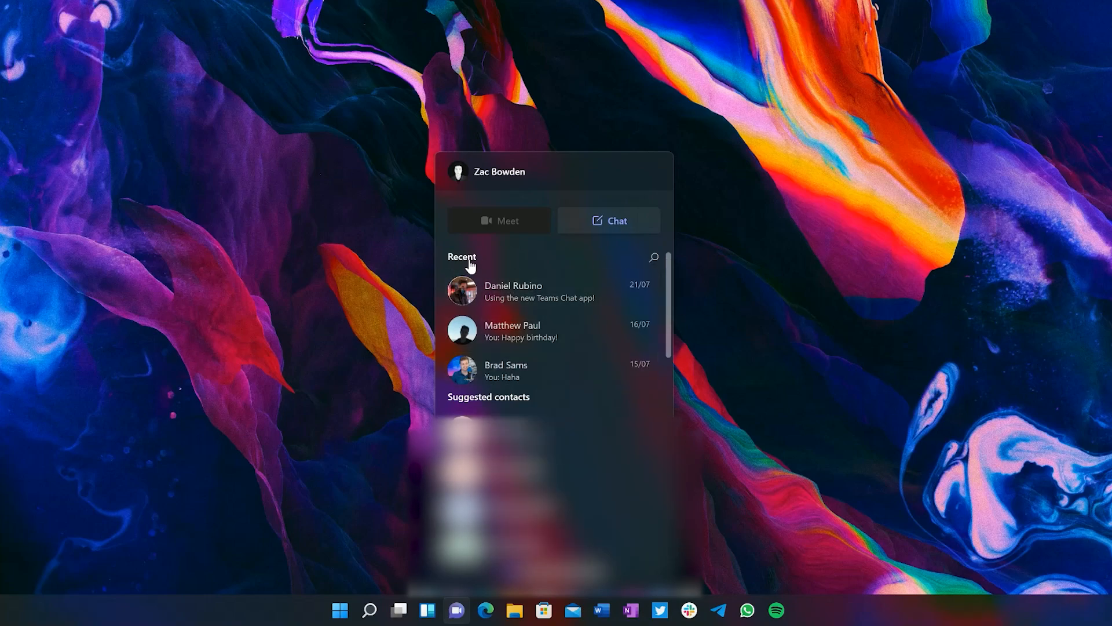
mouse_move(481, 229)
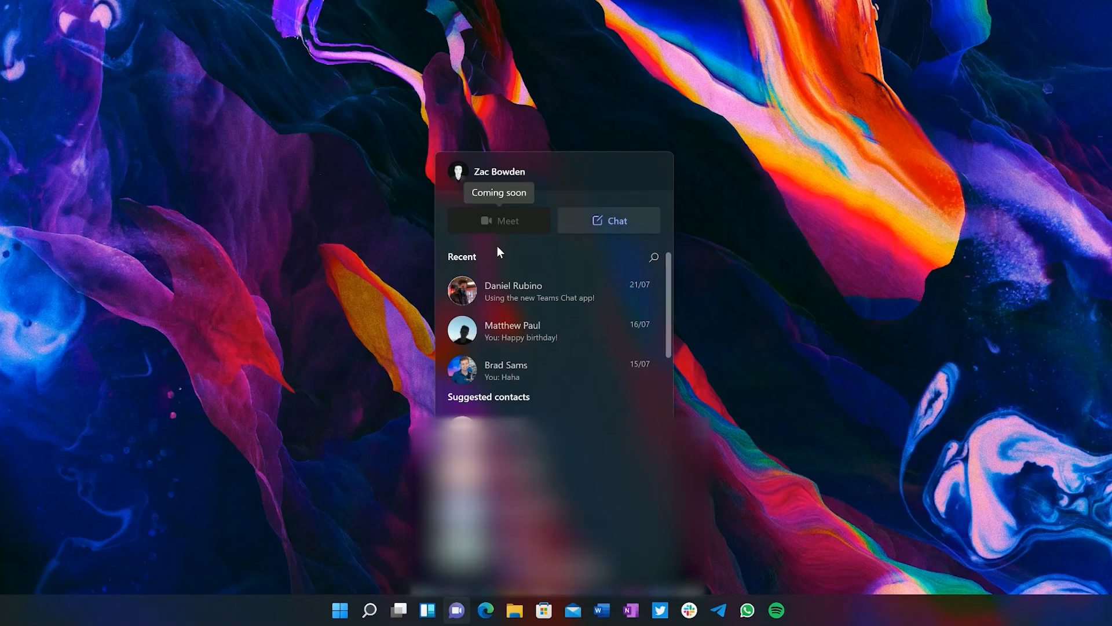
mouse_move(644, 267)
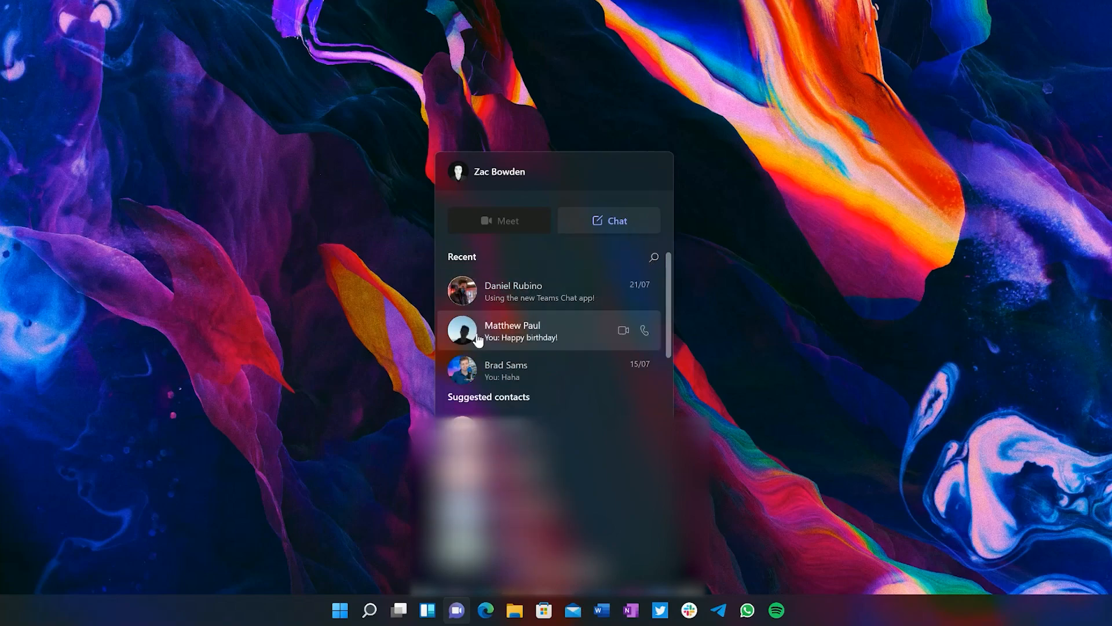
mouse_move(623, 293)
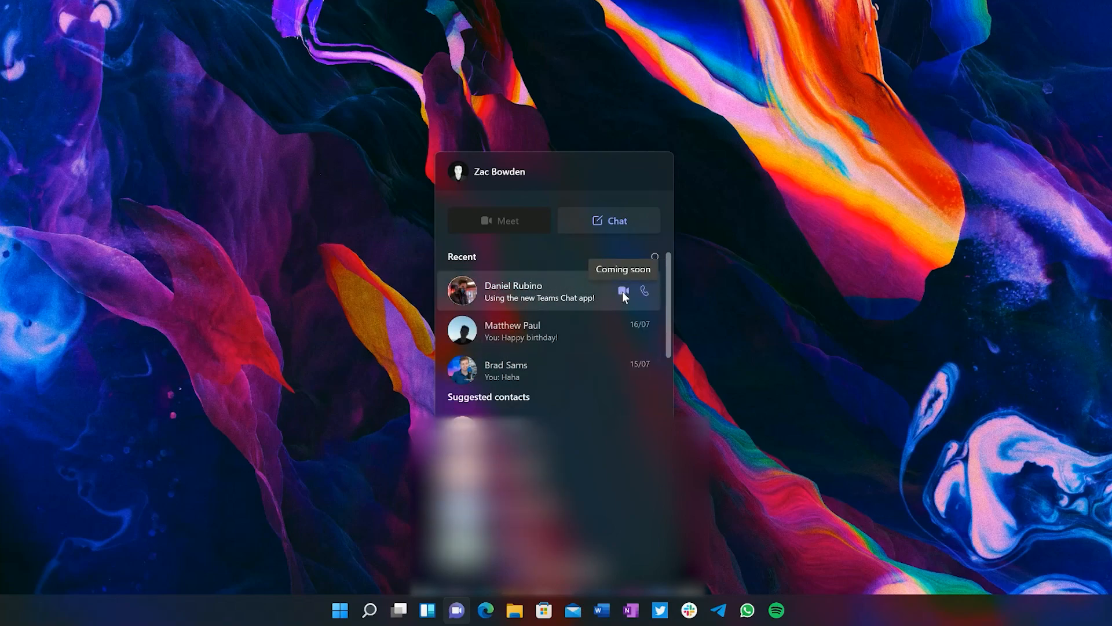
mouse_move(610, 305)
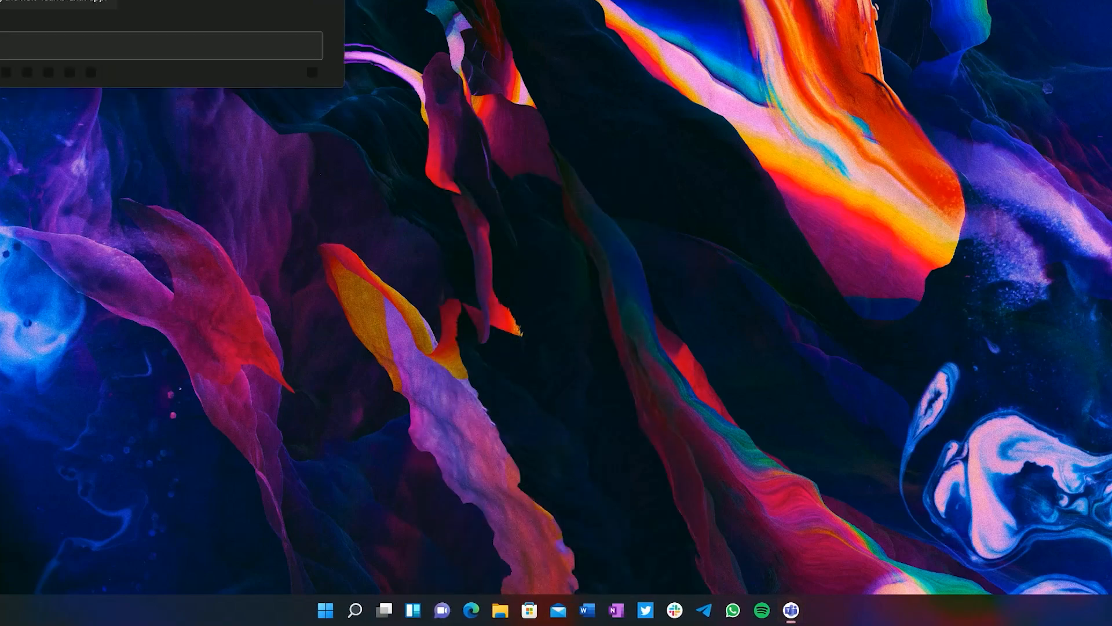
Type 'Hello there! I am typing for a video!' in the Daniel Rubino chat
left_click(791, 610)
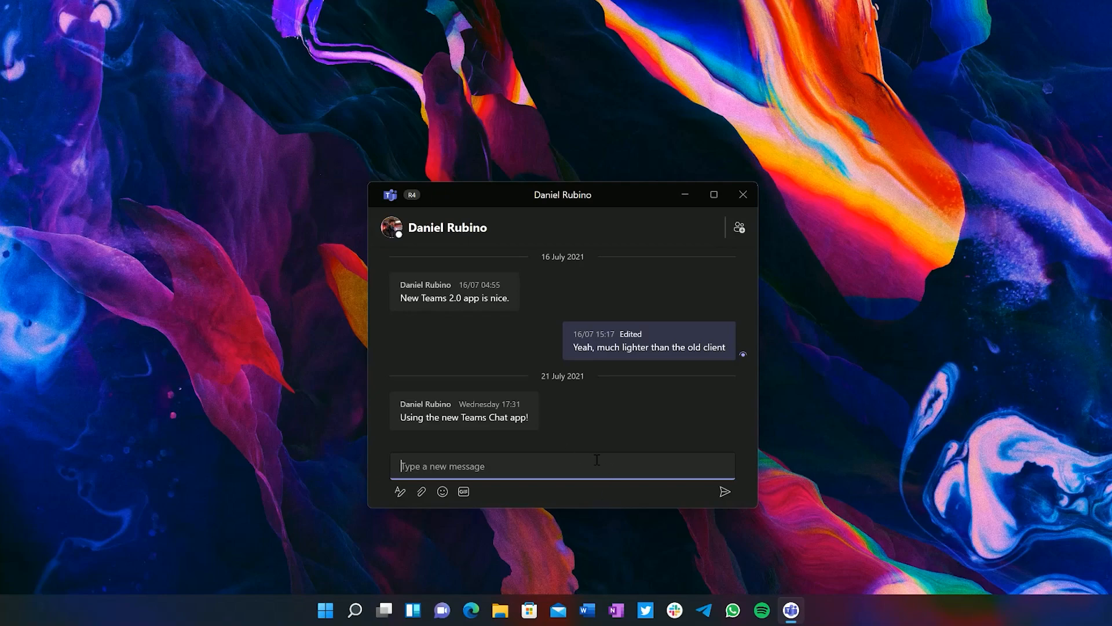
type("Hello there!")
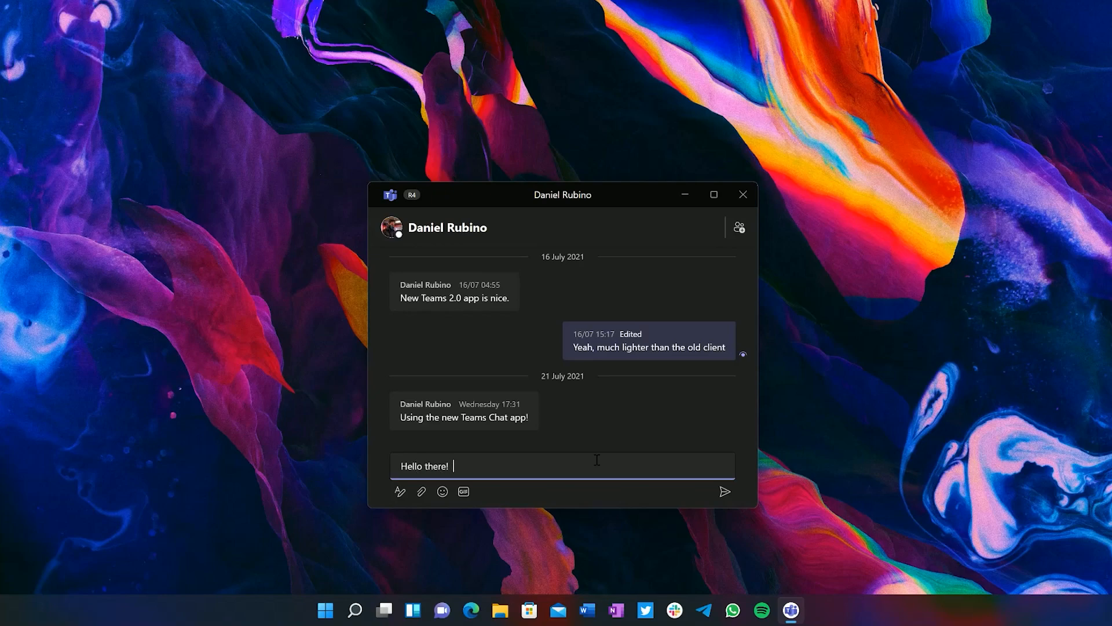
type("I am typing for")
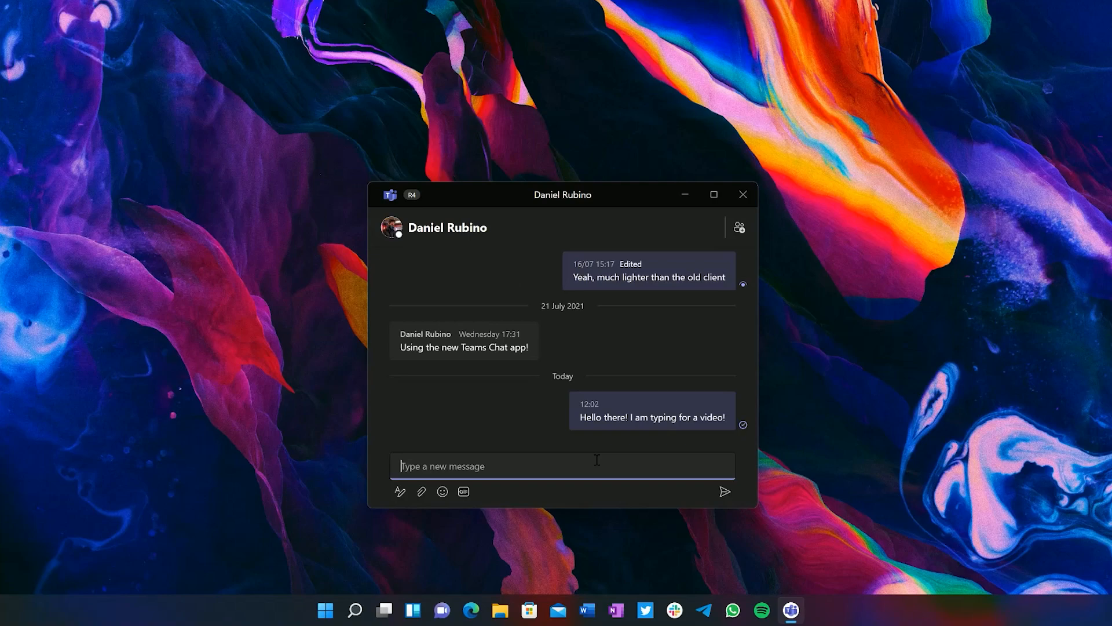
mouse_move(464, 491)
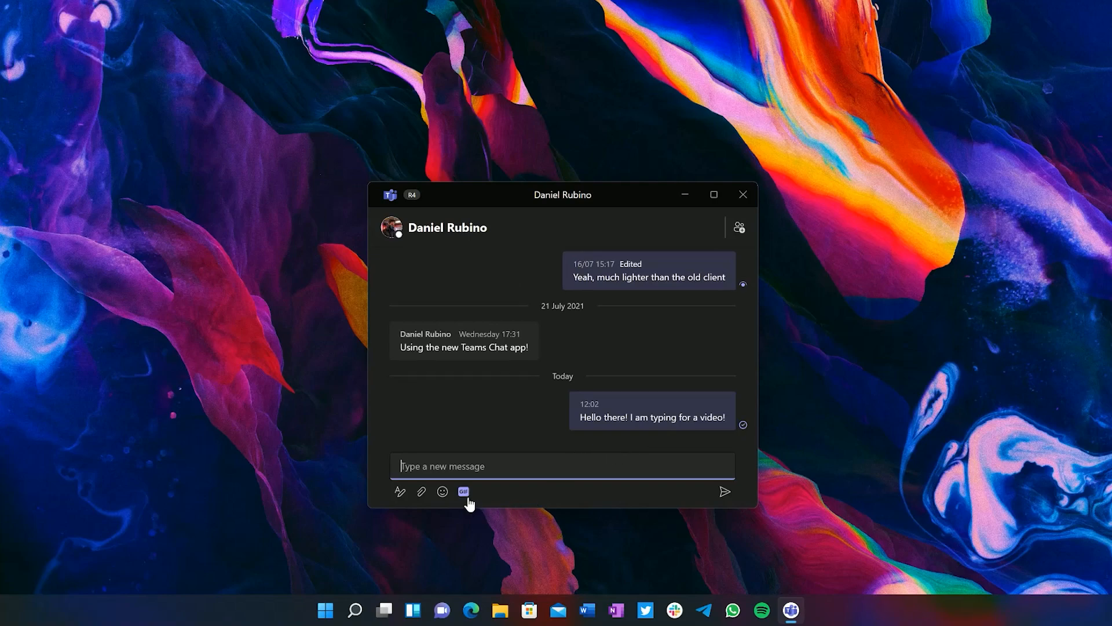
Open and dismiss the GIF picker, then expand and collapse the Format toolbar
left_click(462, 492)
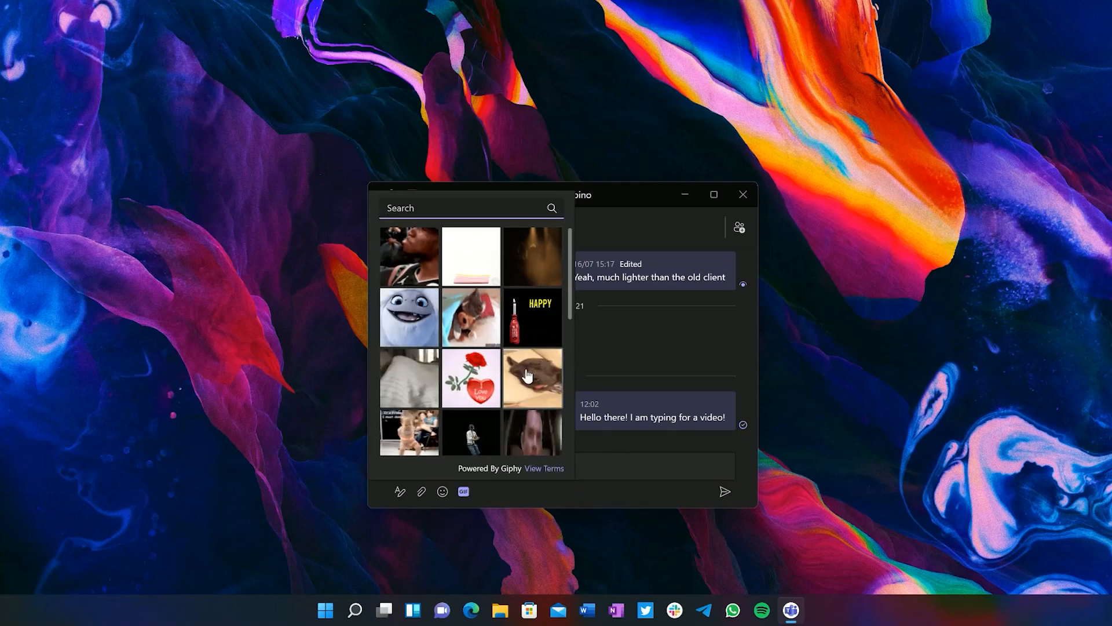
left_click(442, 492)
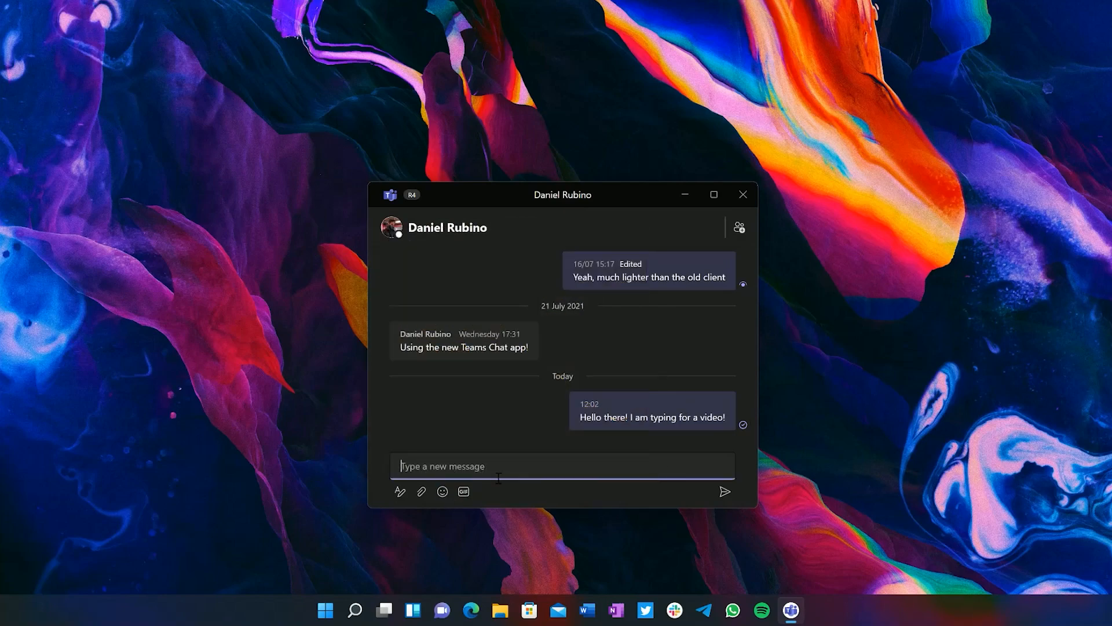
left_click(400, 492)
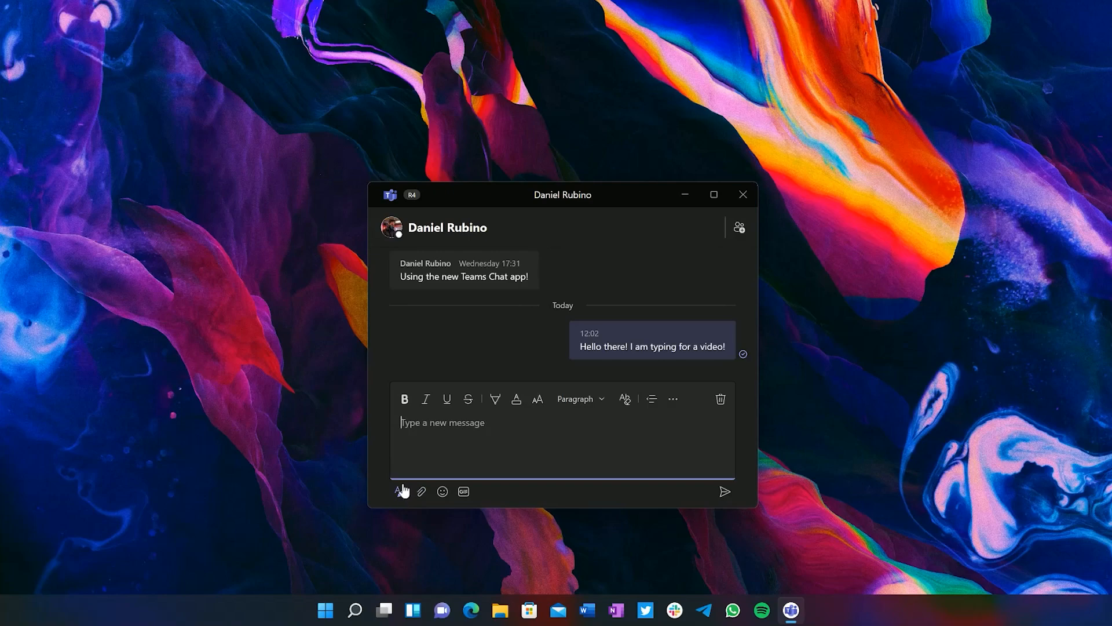
left_click(398, 490)
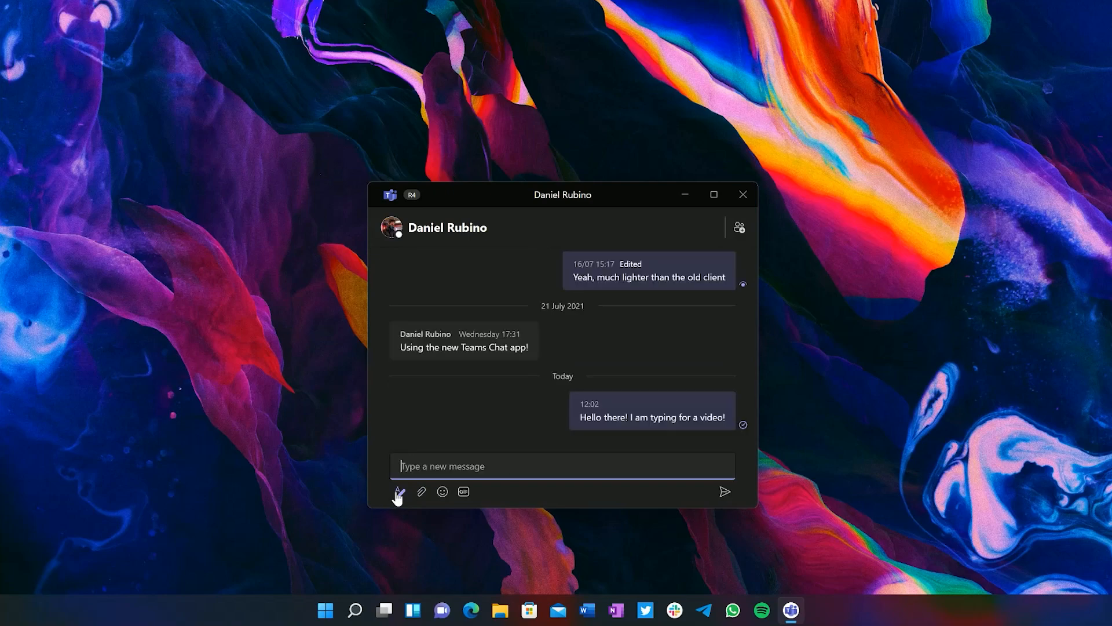
mouse_move(742, 195)
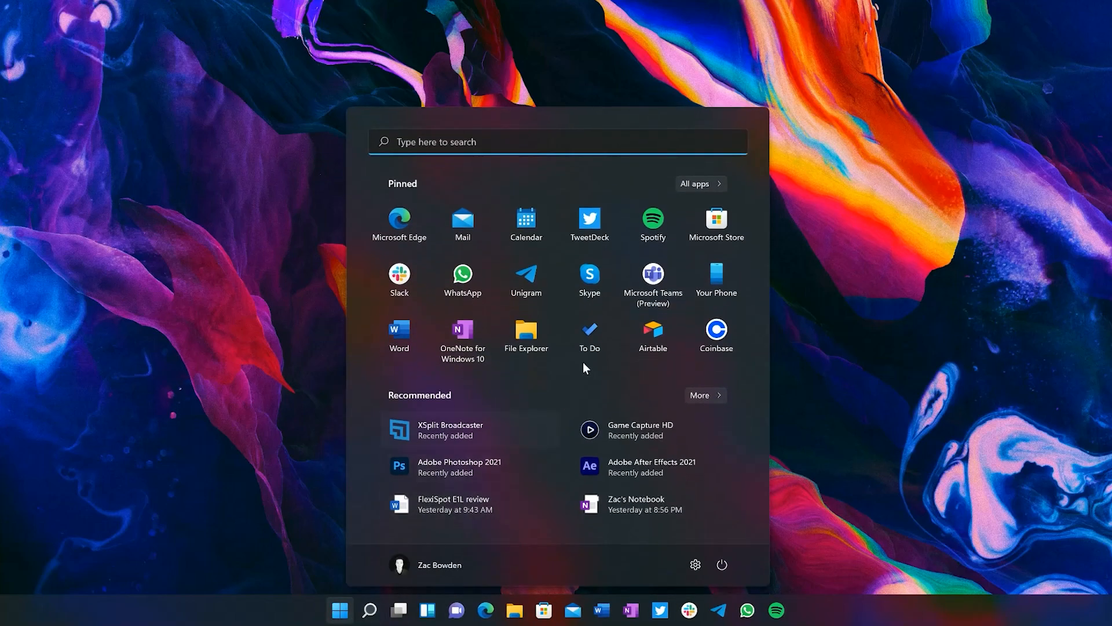
Launch full Microsoft Teams from Start, view Calendar then Chat, and close the window
left_click(652, 274)
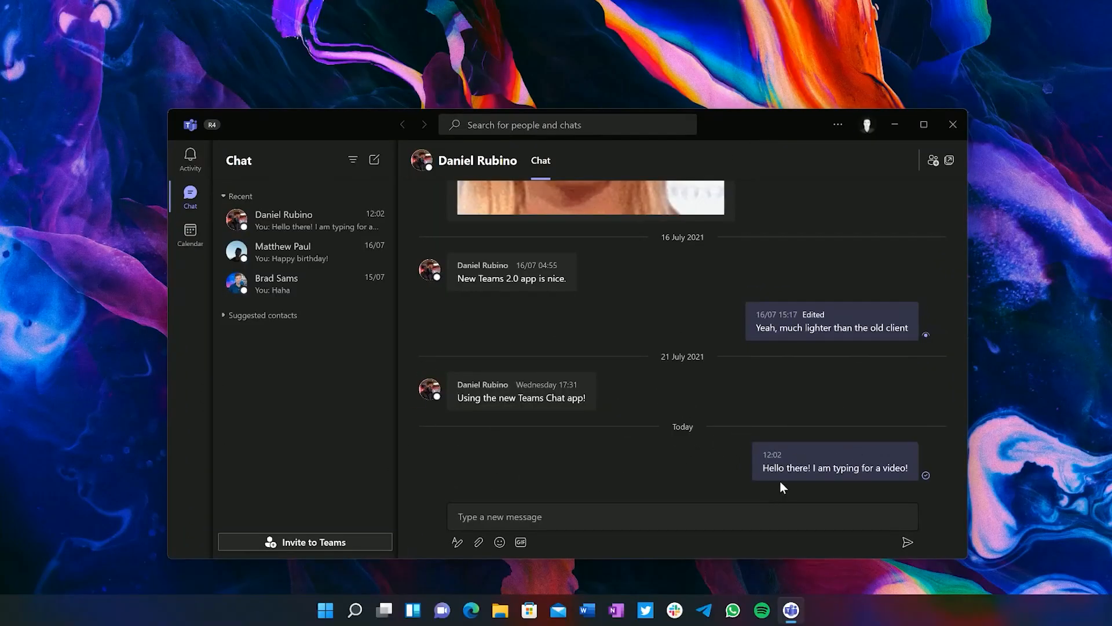
mouse_move(342, 306)
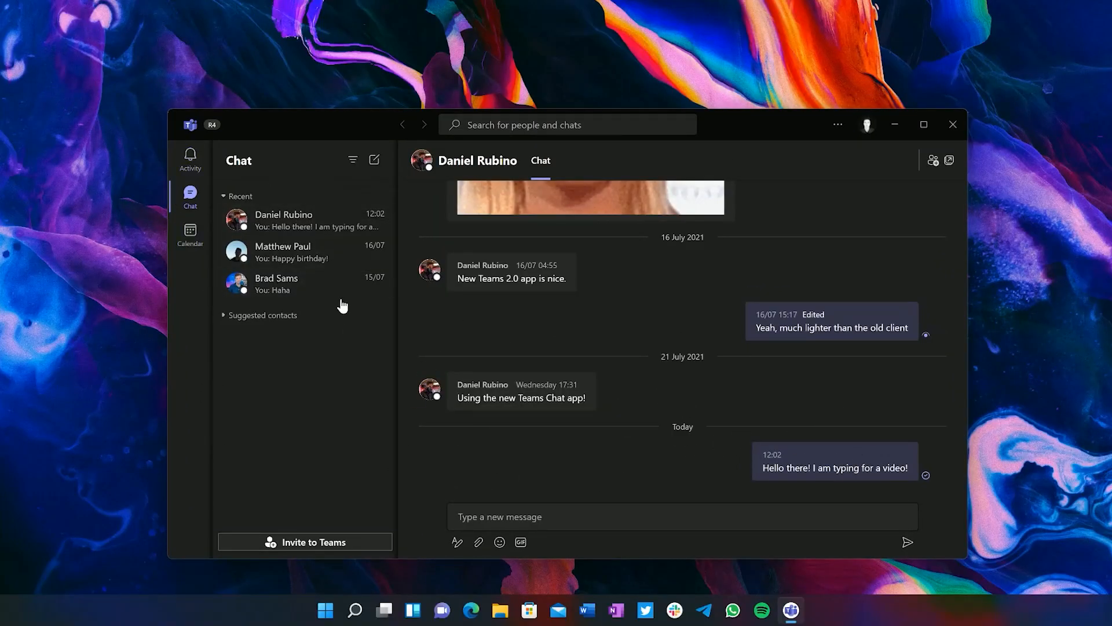
left_click(190, 231)
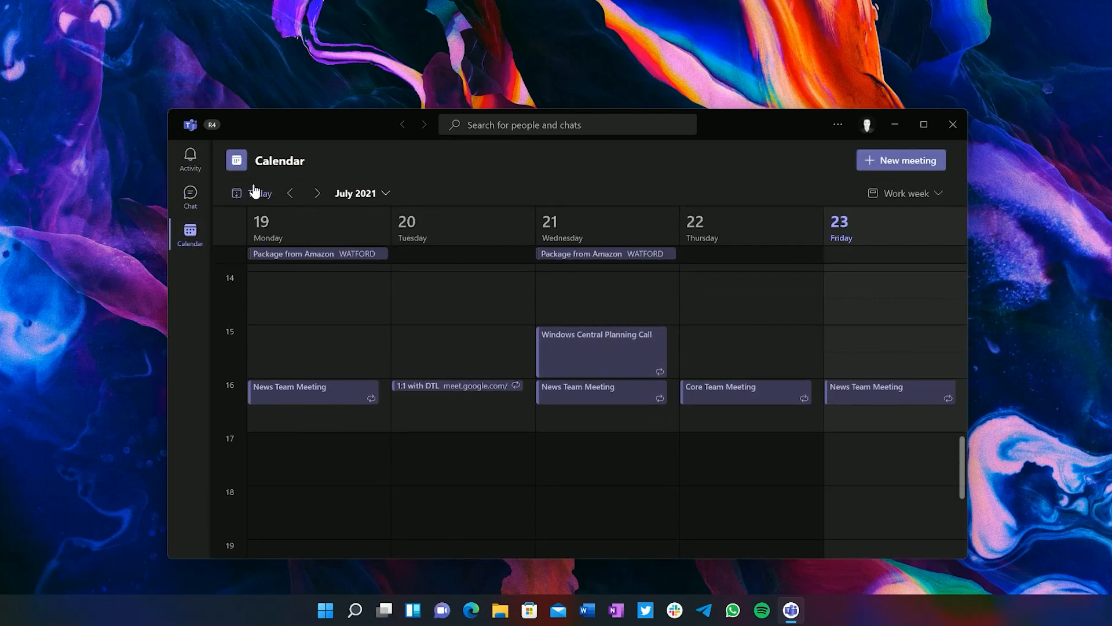
mouse_move(190, 194)
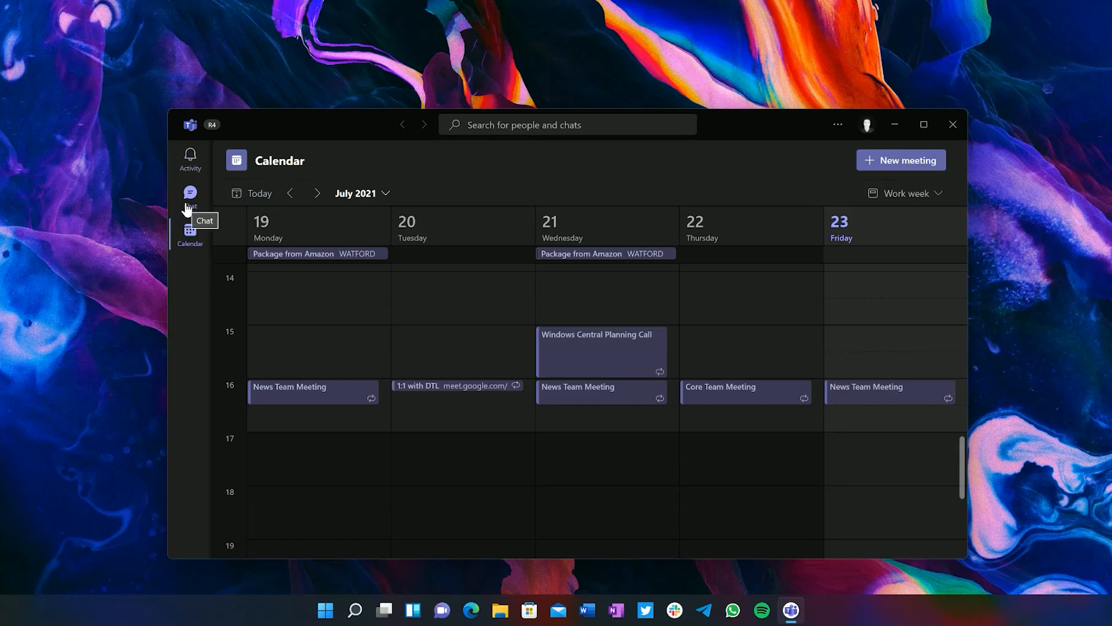
left_click(190, 192)
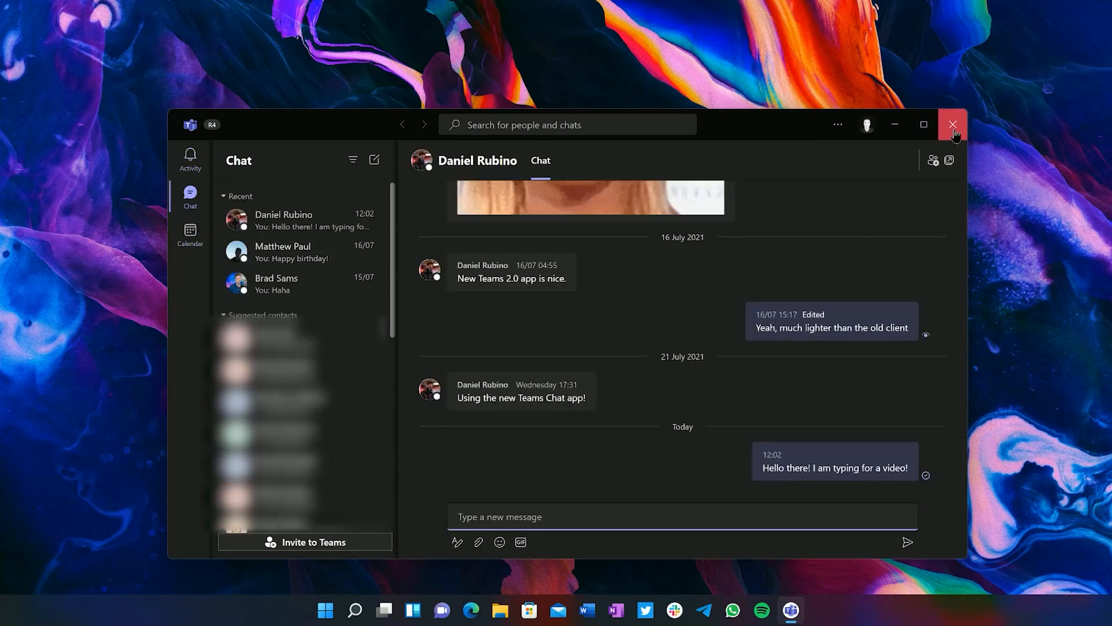
left_click(952, 124)
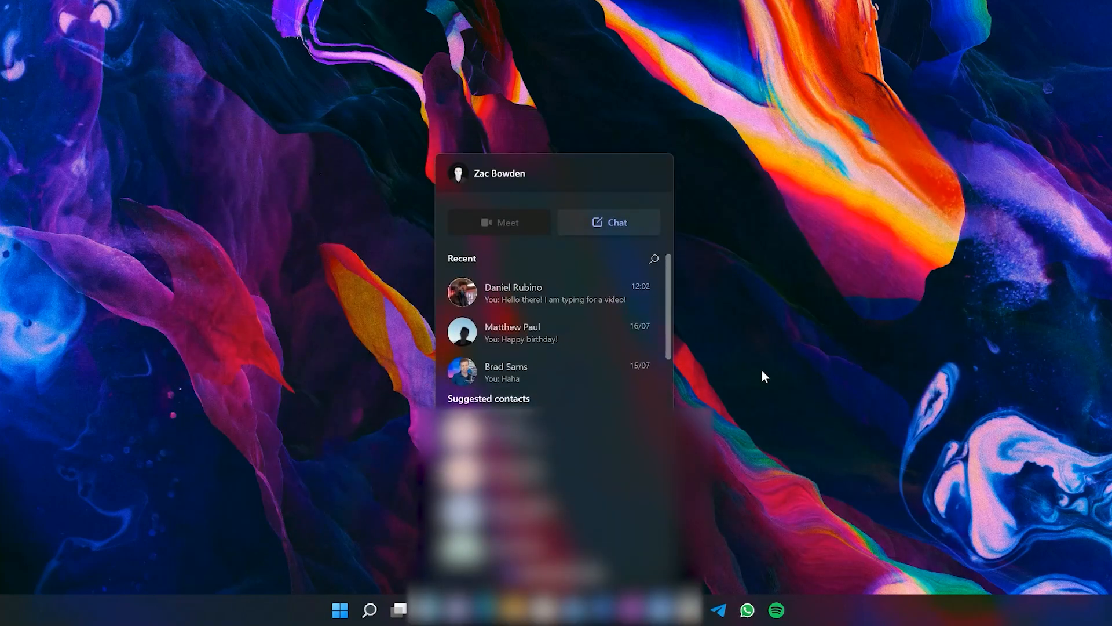